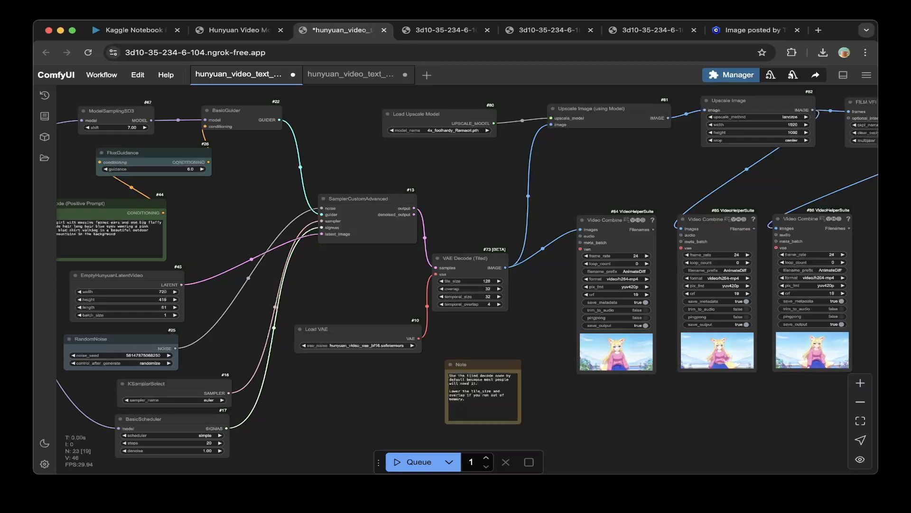
Step: Review the three generated fox-girl output videos, including the upscaled and the longer one
click(441, 29)
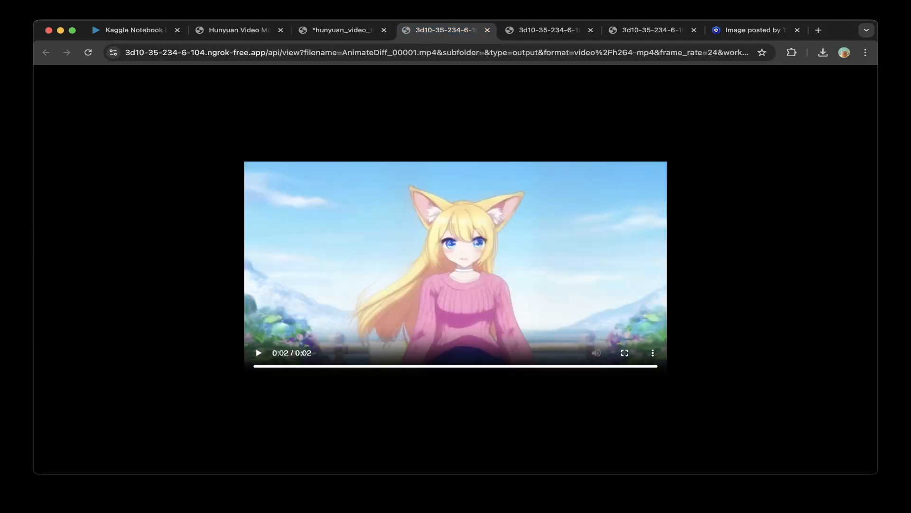
click(341, 30)
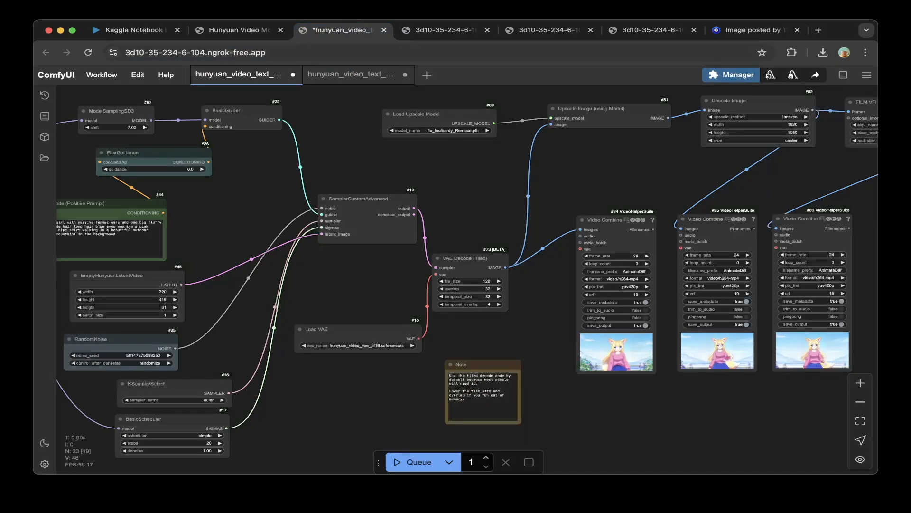
click(447, 30)
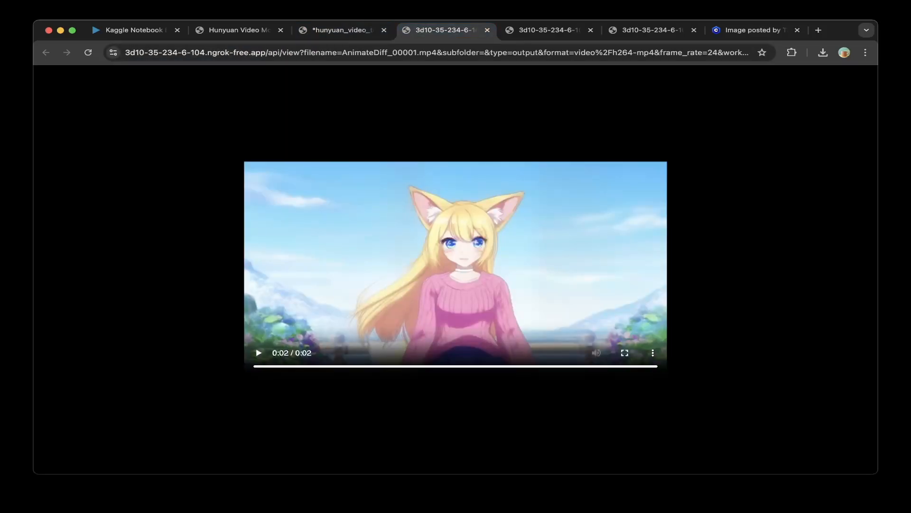
click(258, 352)
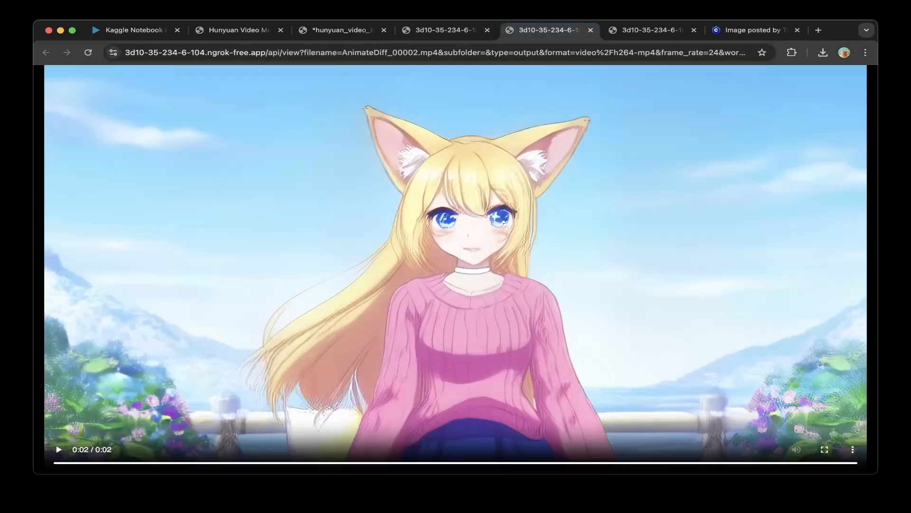
click(58, 450)
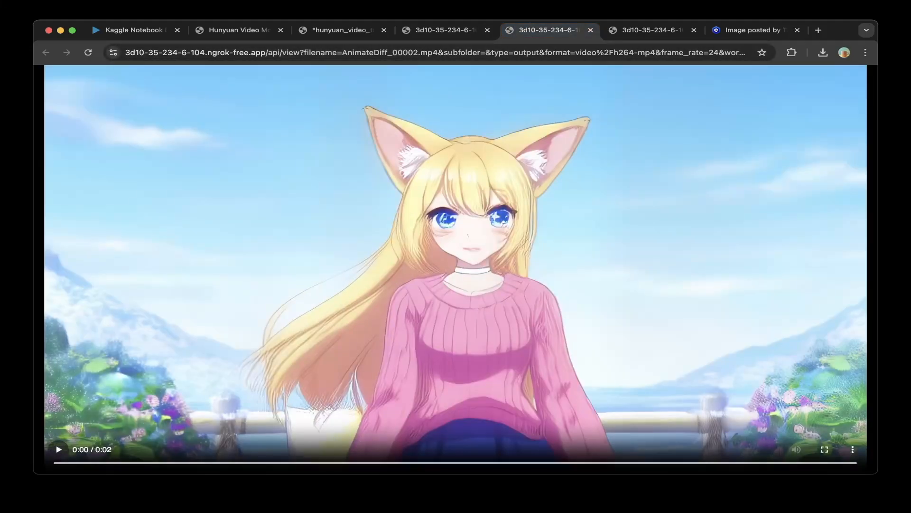
click(58, 450)
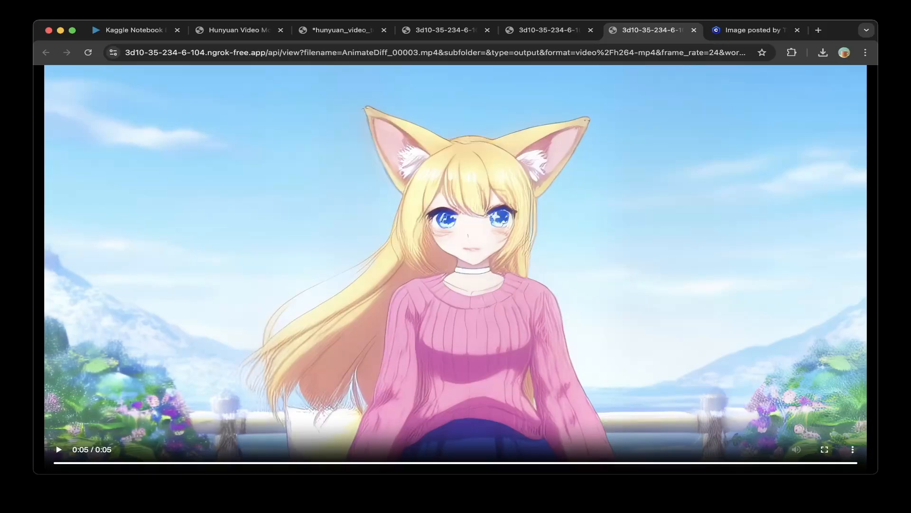
Step: Check the Hunyuan Video Model examples page, the node workflow, then the Kaggle notebook
click(236, 30)
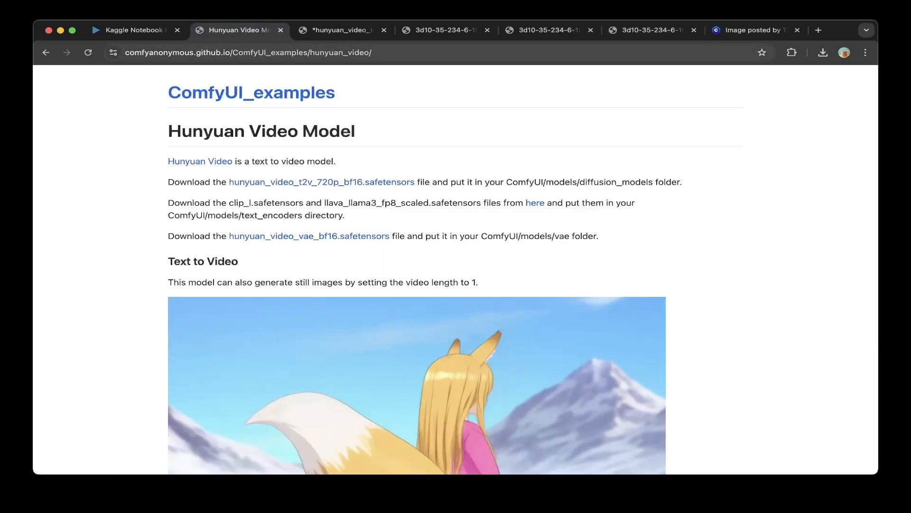
click(338, 30)
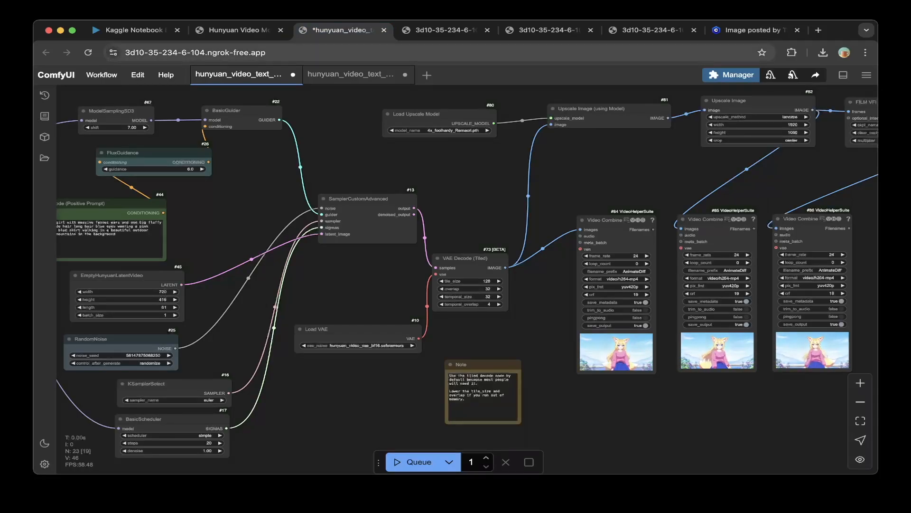
click(136, 30)
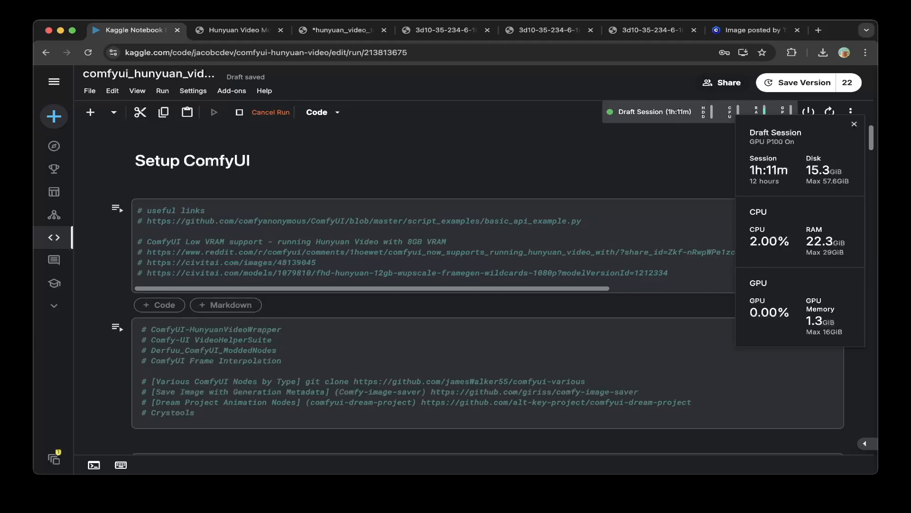
Step: Scroll past the /kaggle/tmp, torch install and ComfyUI clone cells to the requirements install cell
scroll(down, 3)
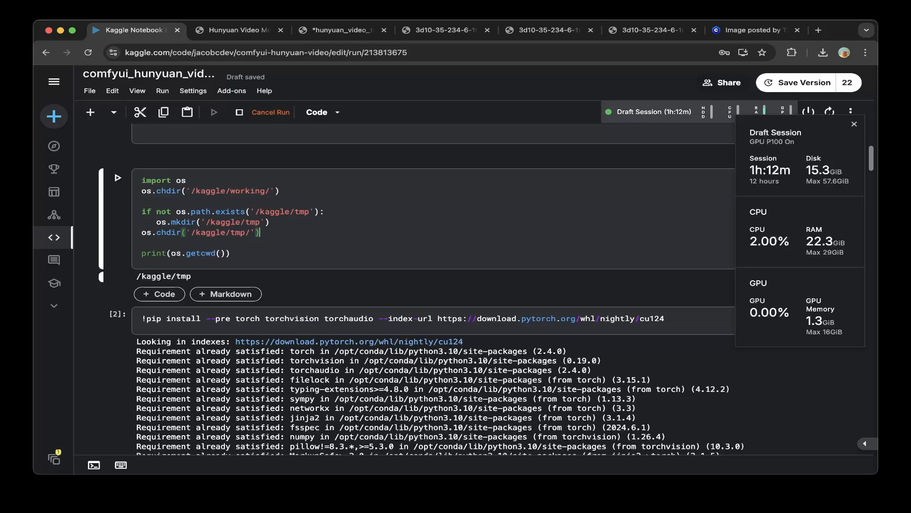
mouse_move(819, 170)
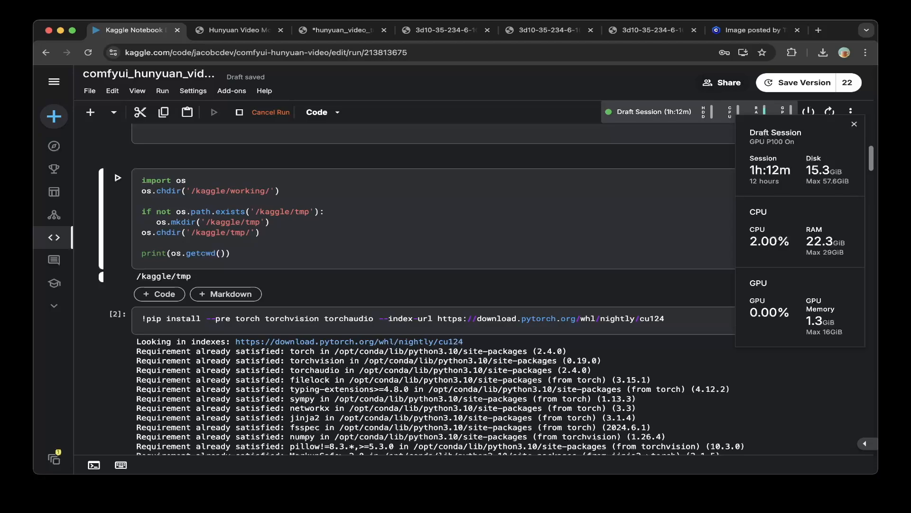
scroll(down, 3)
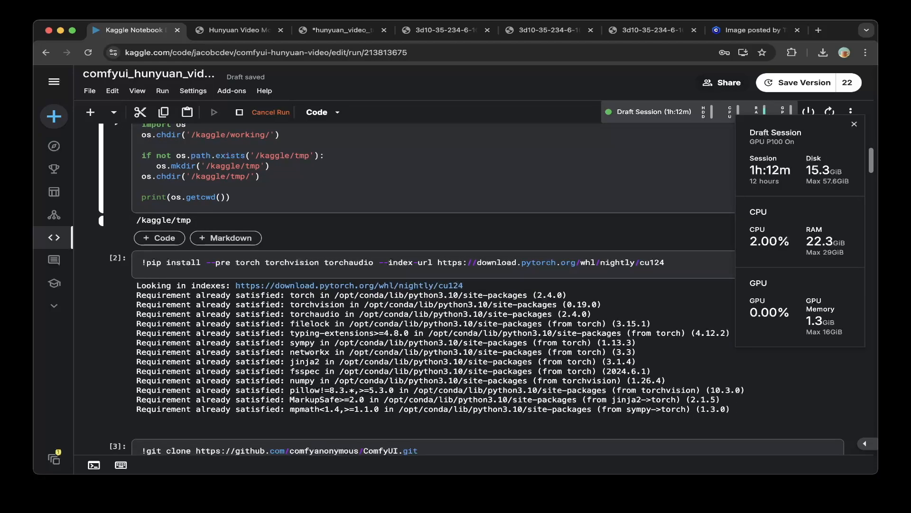
click(323, 155)
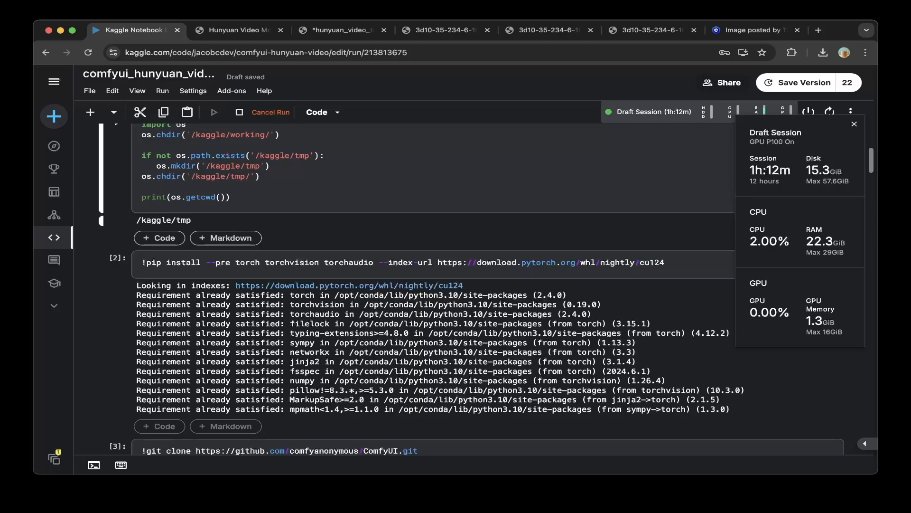
scroll(down, 3)
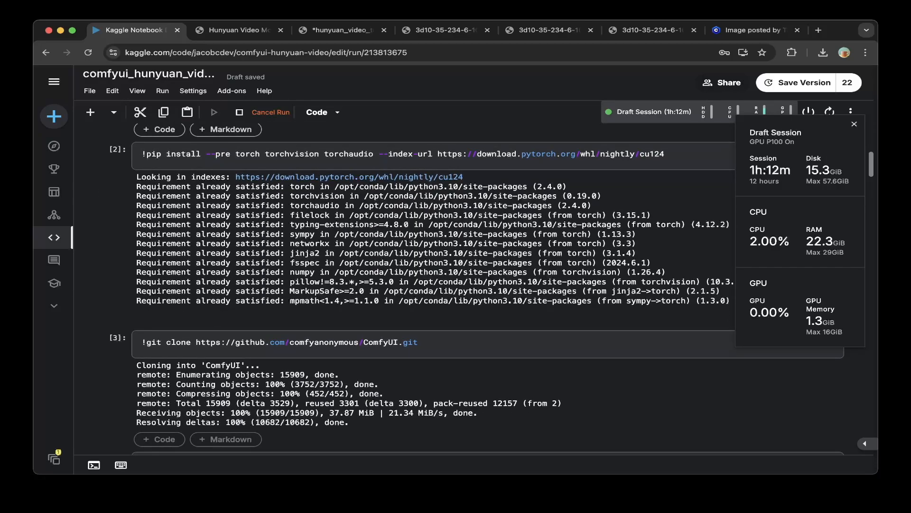
scroll(down, 3)
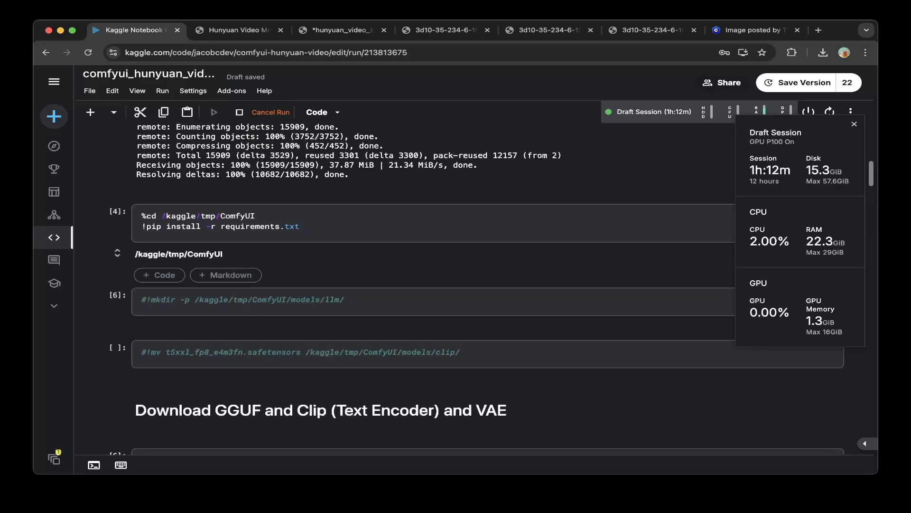
Step: Move from the requirements cell down to the HunyuanVideo t2v 720p Q4_K_M GGUF wget cell
click(257, 215)
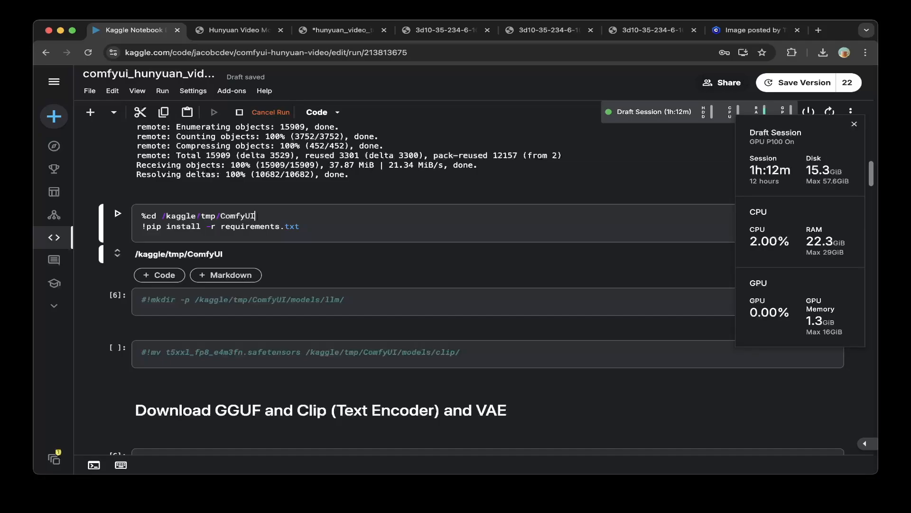
scroll(down, 3)
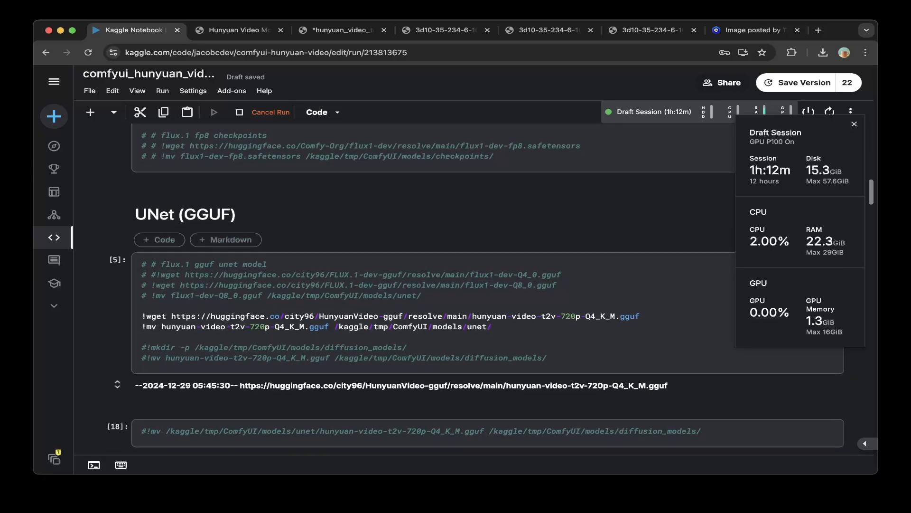
scroll(down, 3)
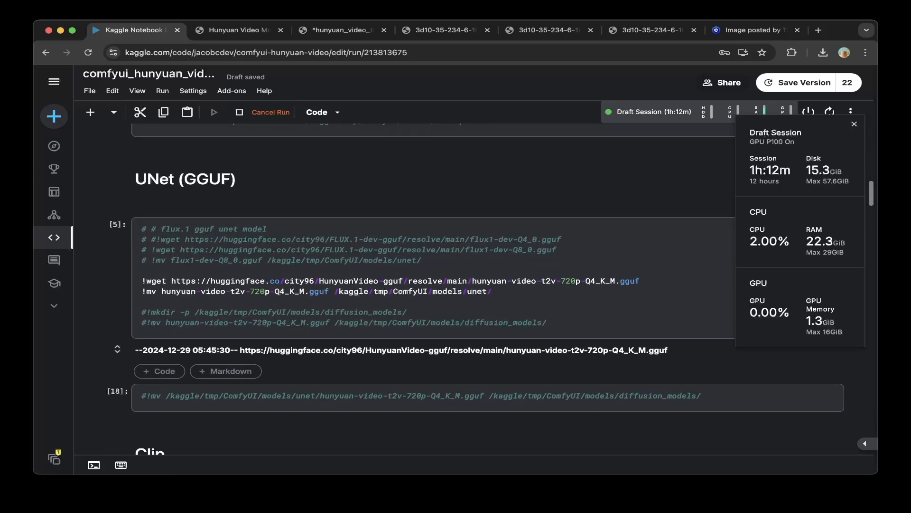
click(525, 281)
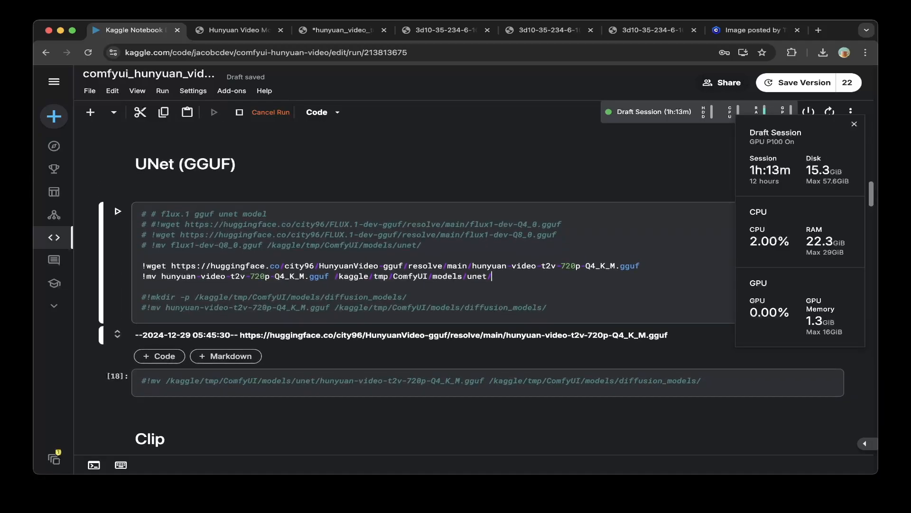
click(343, 30)
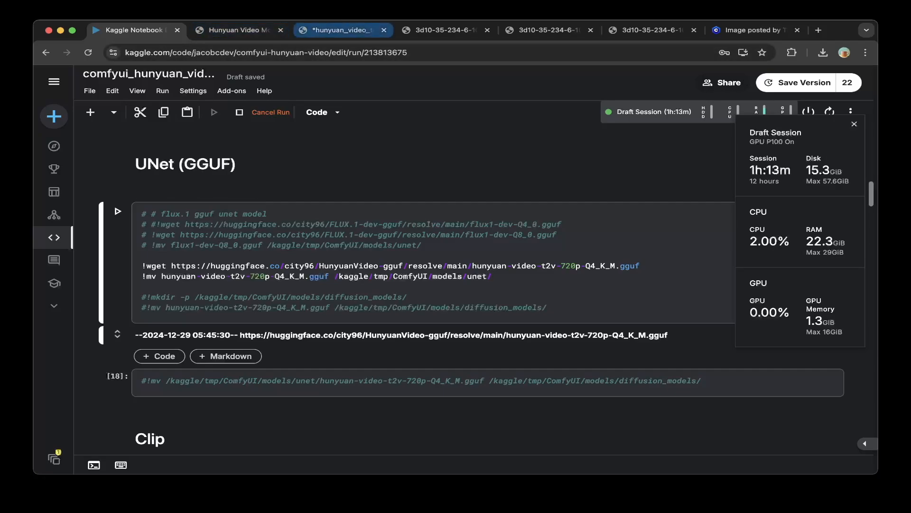
click(343, 29)
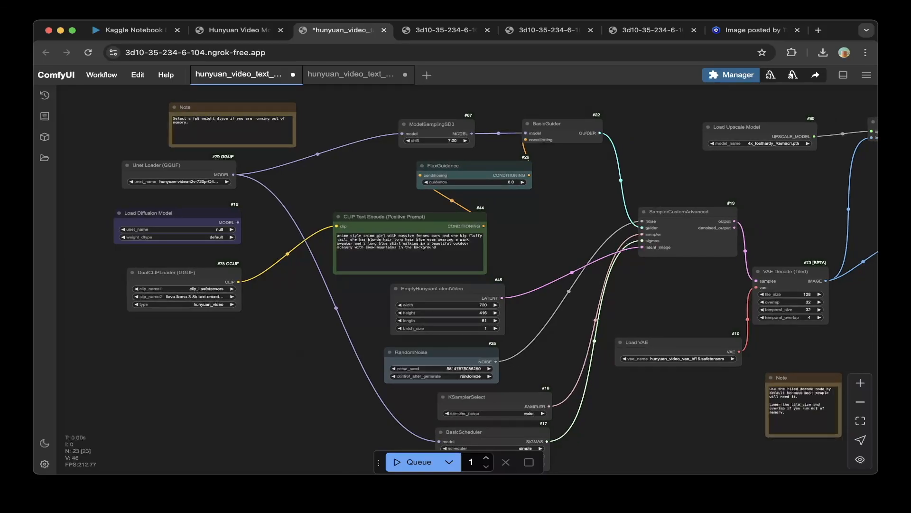
click(135, 29)
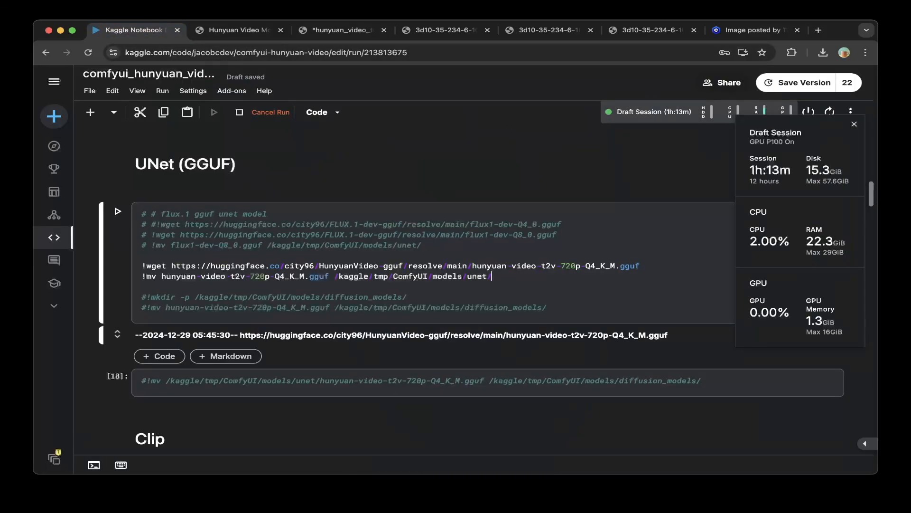
Step: Reach the clip_l and llava-llama-3-8b text encoder download cells in the Clip section
scroll(down, 3)
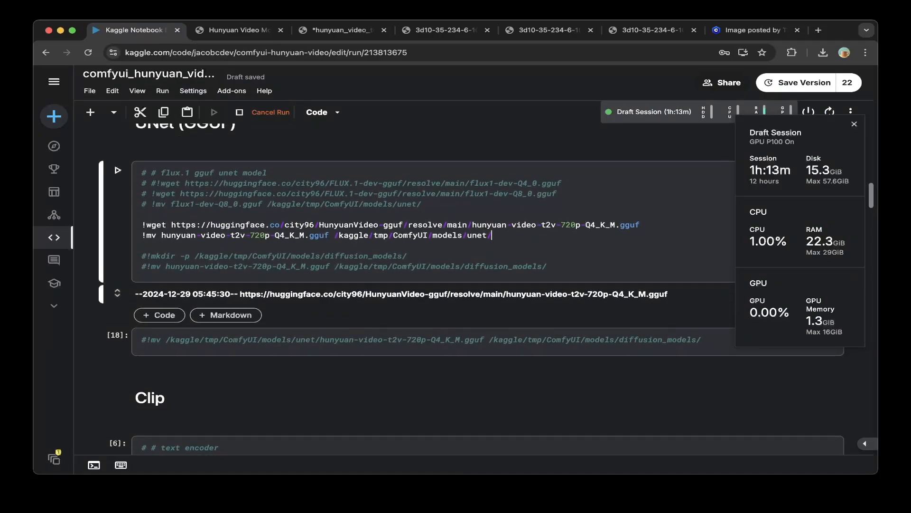
scroll(down, 3)
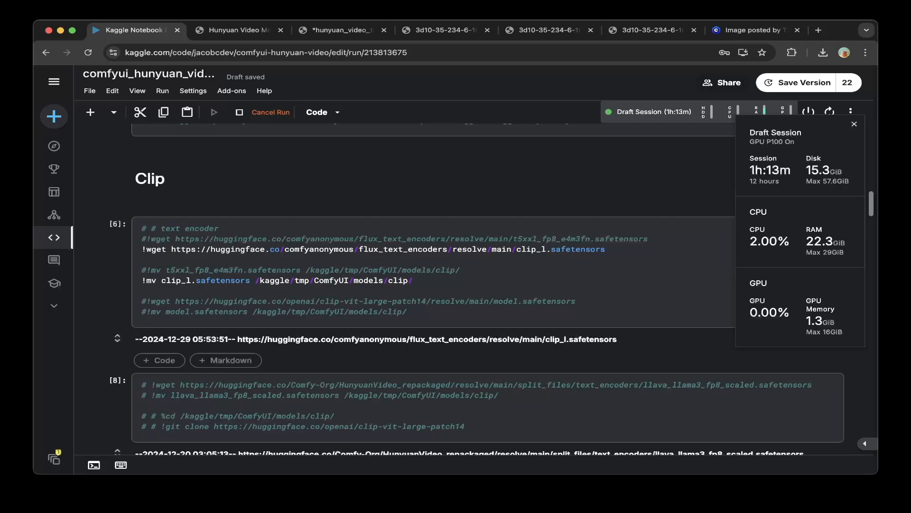
double_click(401, 249)
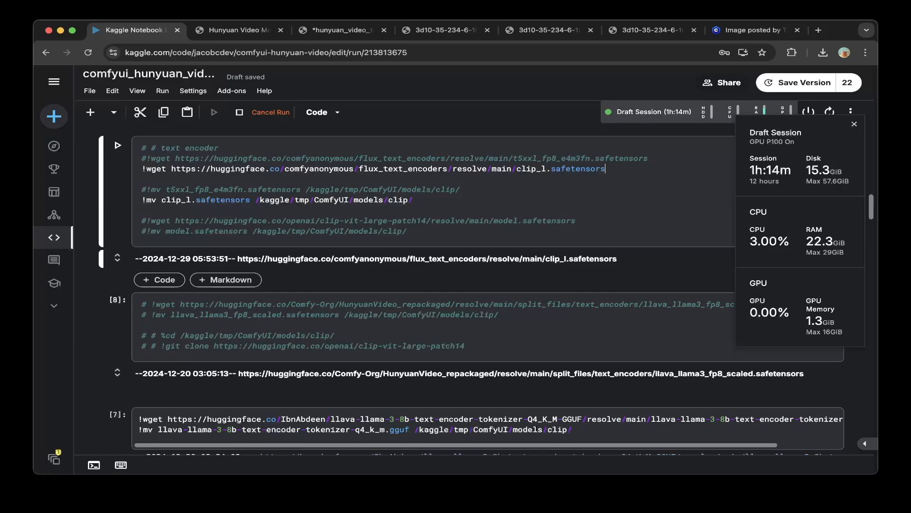
scroll(down, 3)
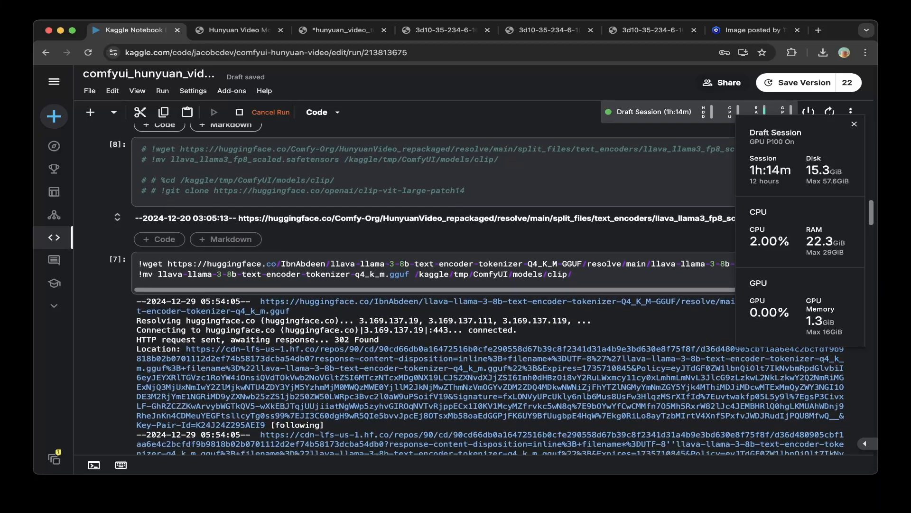
scroll(down, 3)
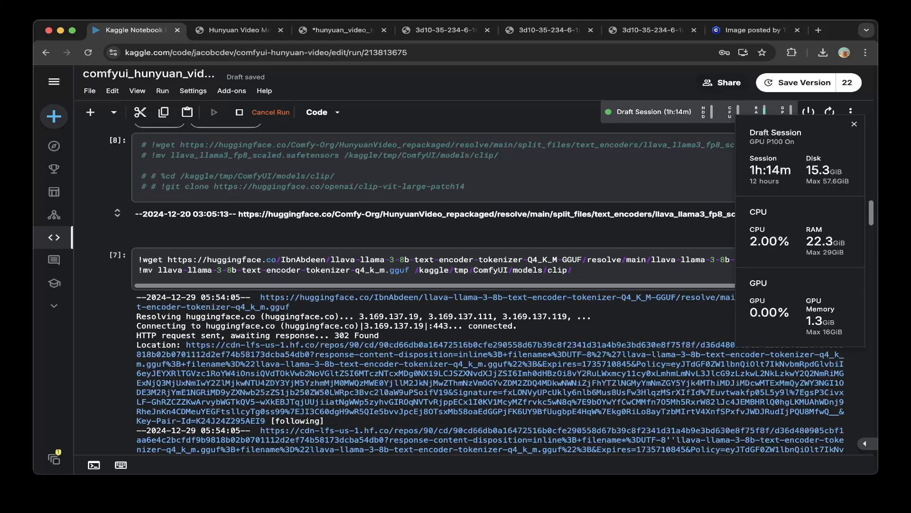
click(853, 123)
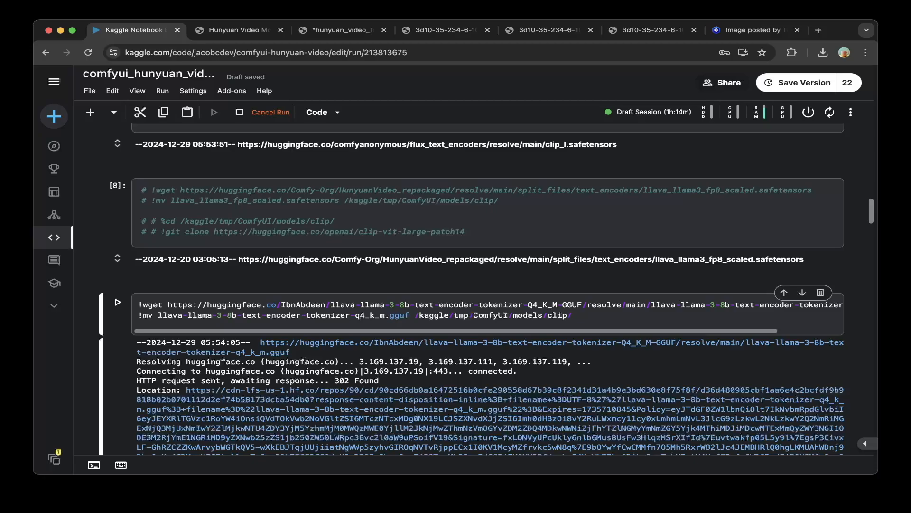
scroll(down, 3)
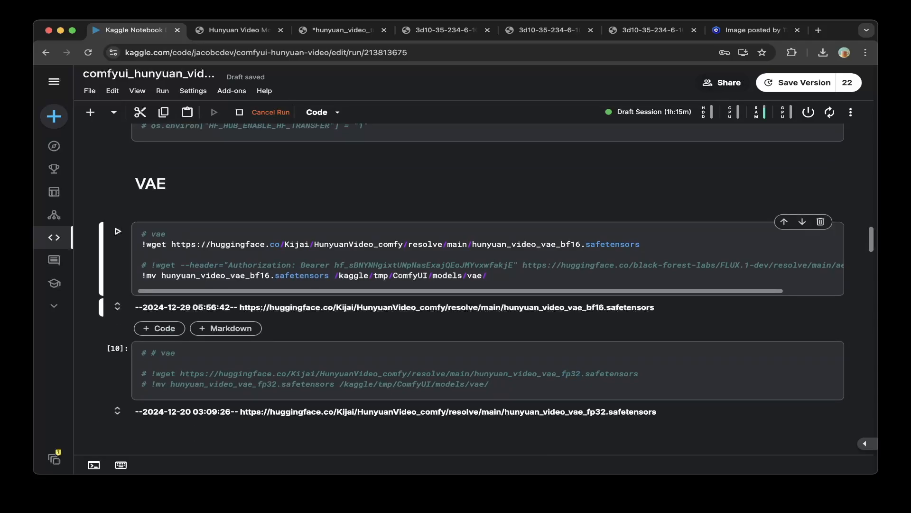
click(638, 244)
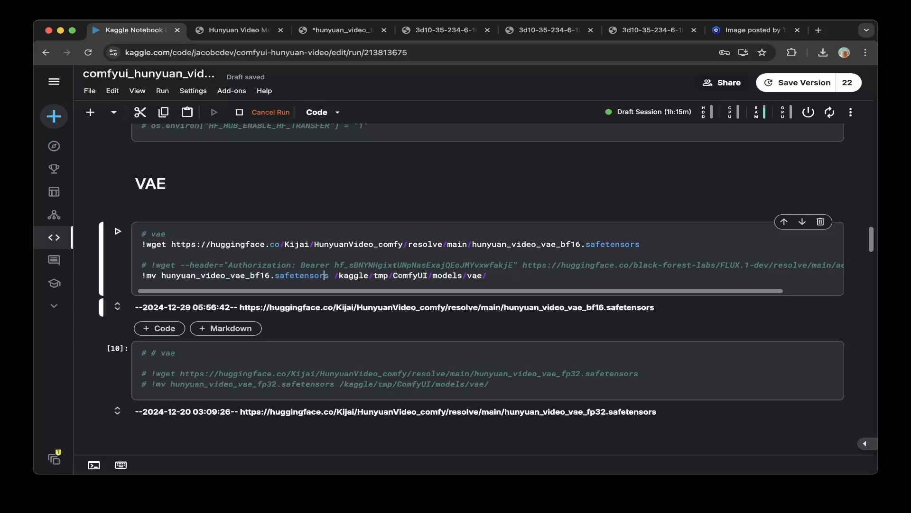
scroll(down, 3)
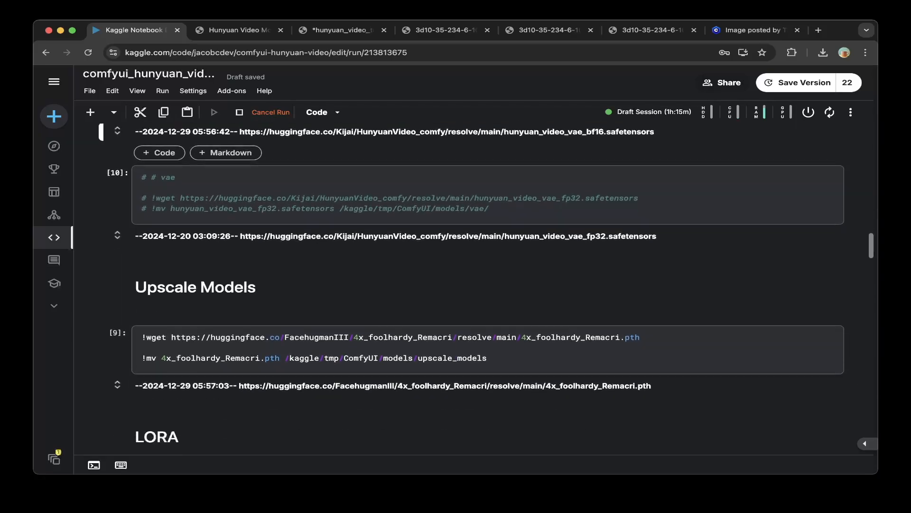
scroll(down, 3)
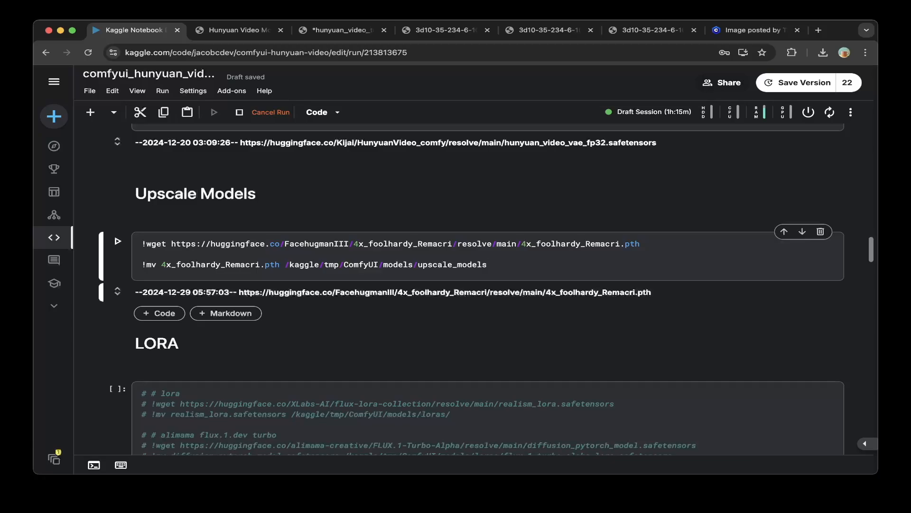
click(487, 265)
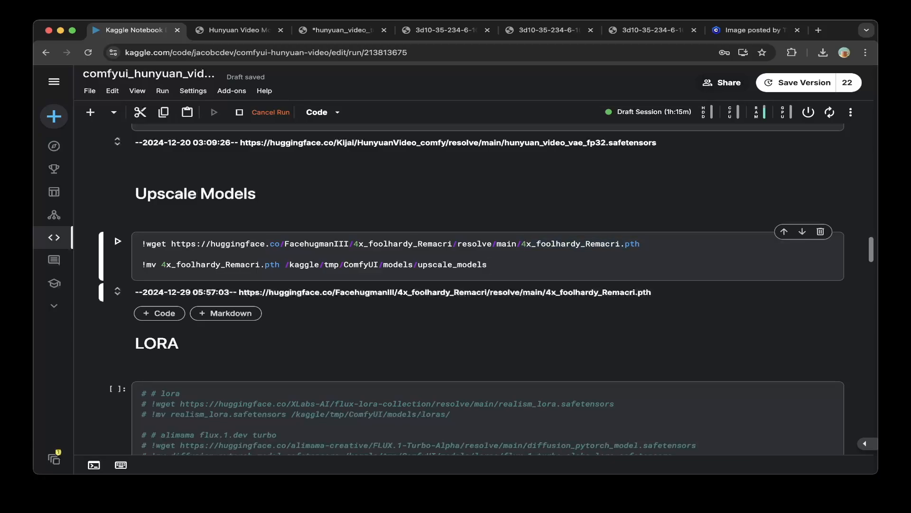
click(633, 244)
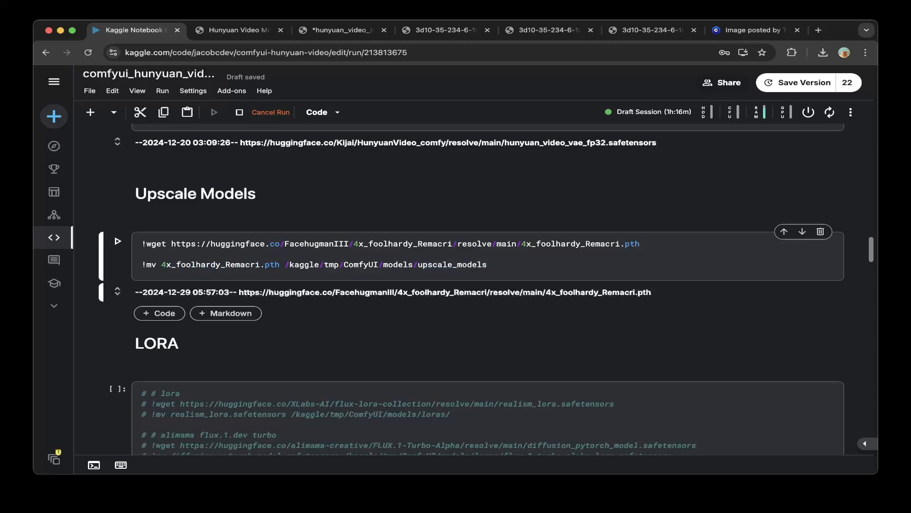
scroll(down, 3)
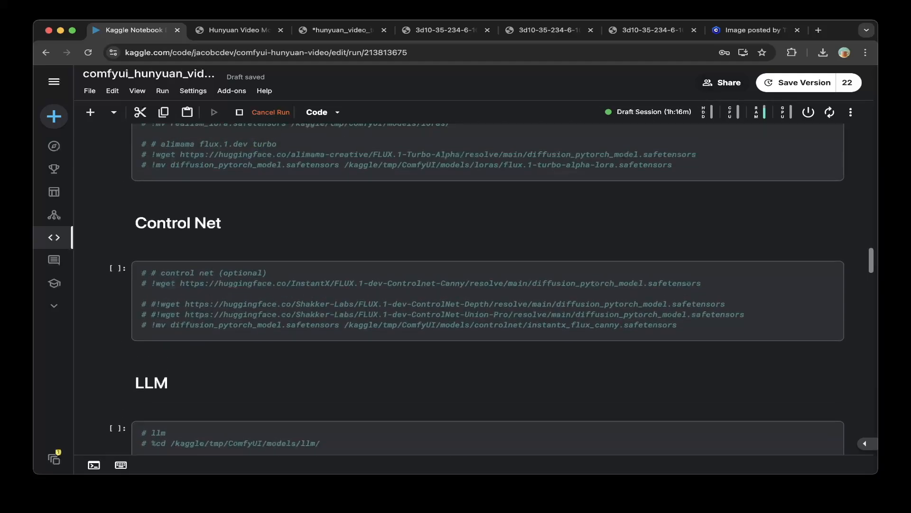
scroll(down, 3)
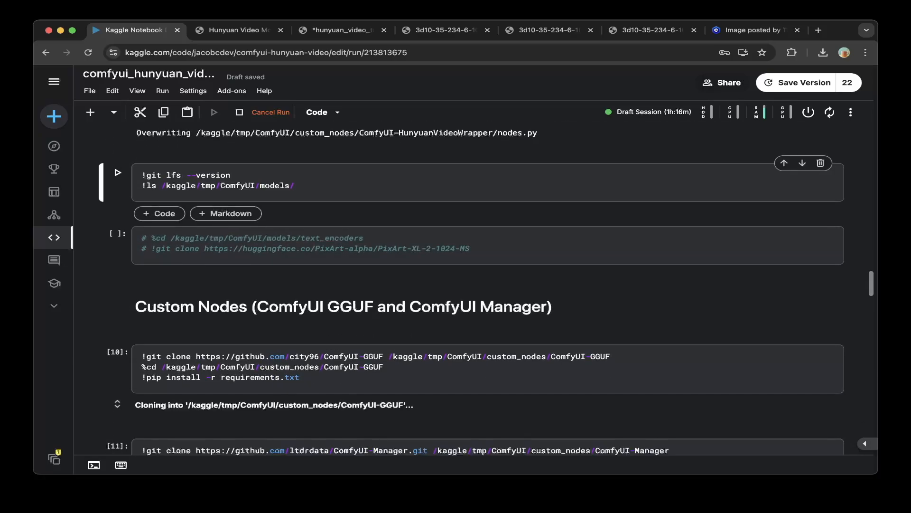
click(232, 175)
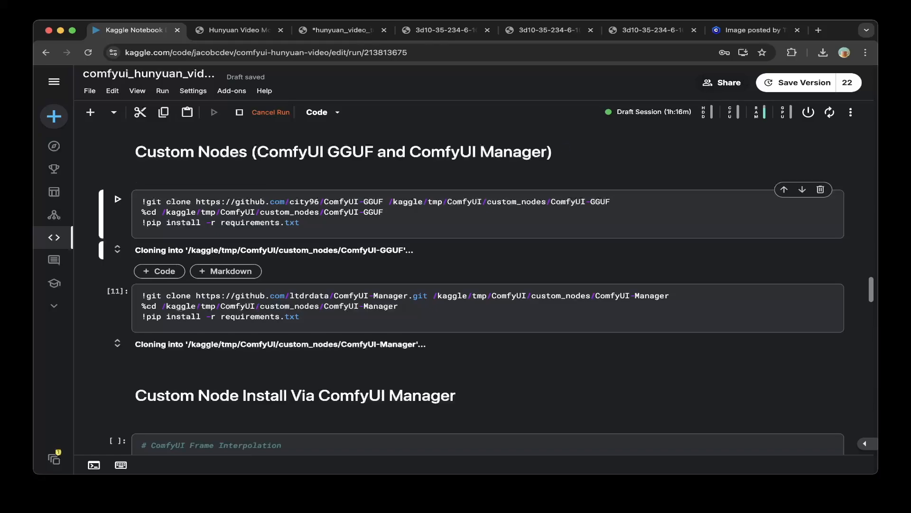
click(382, 212)
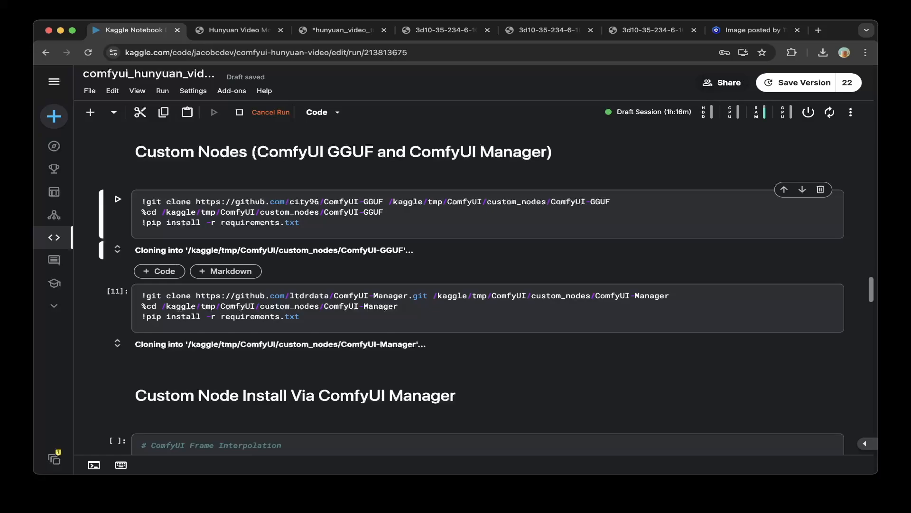
click(299, 222)
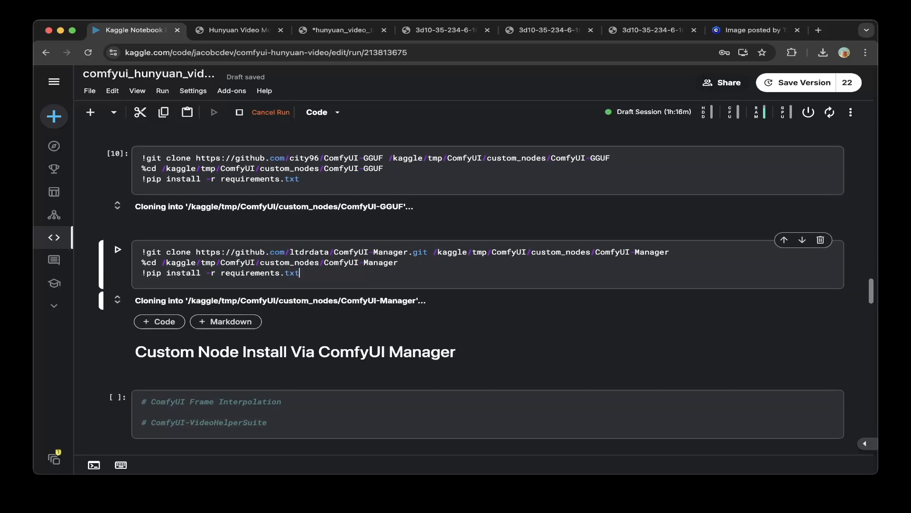
scroll(down, 3)
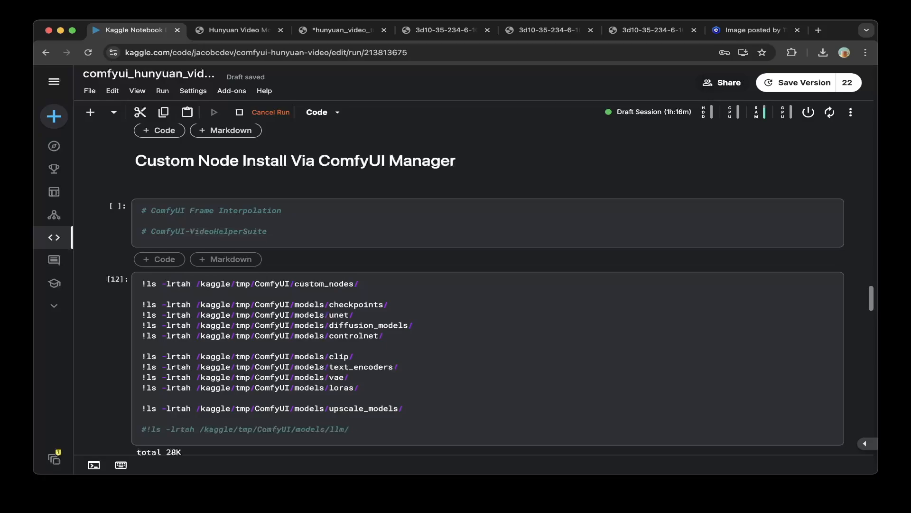
click(233, 211)
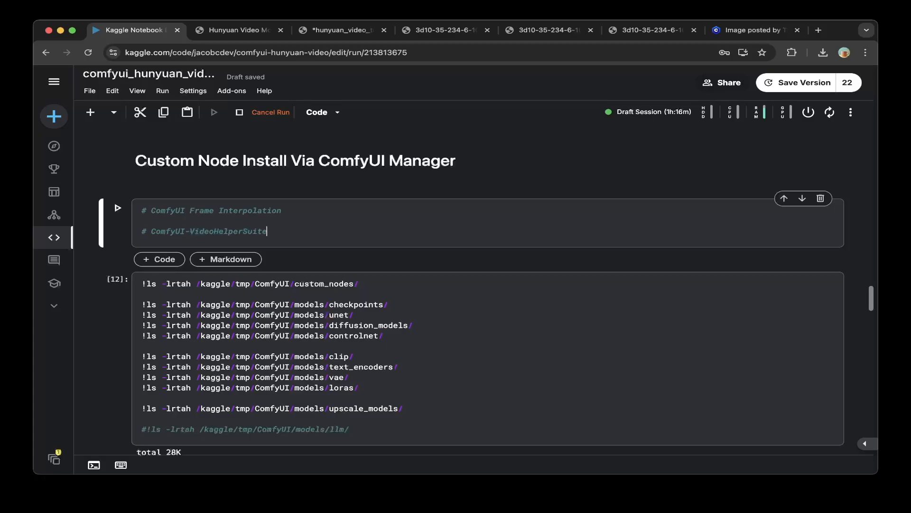
scroll(down, 3)
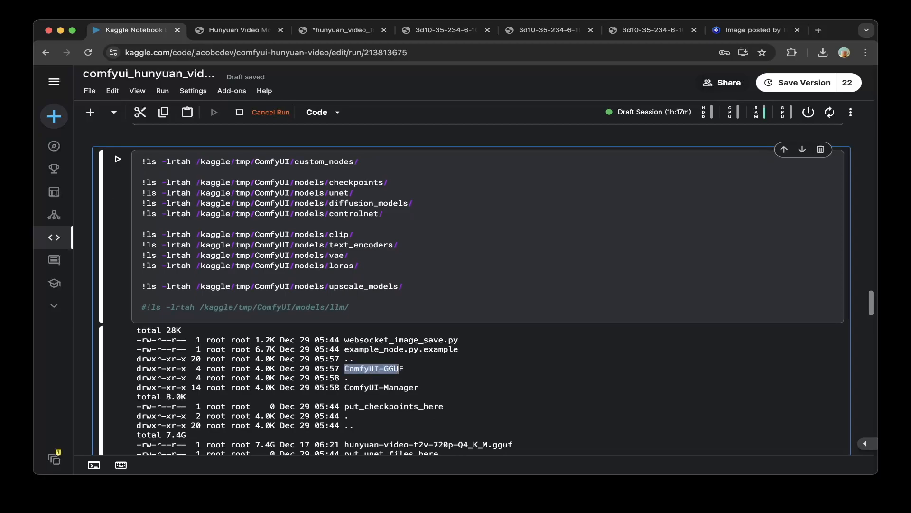
scroll(down, 3)
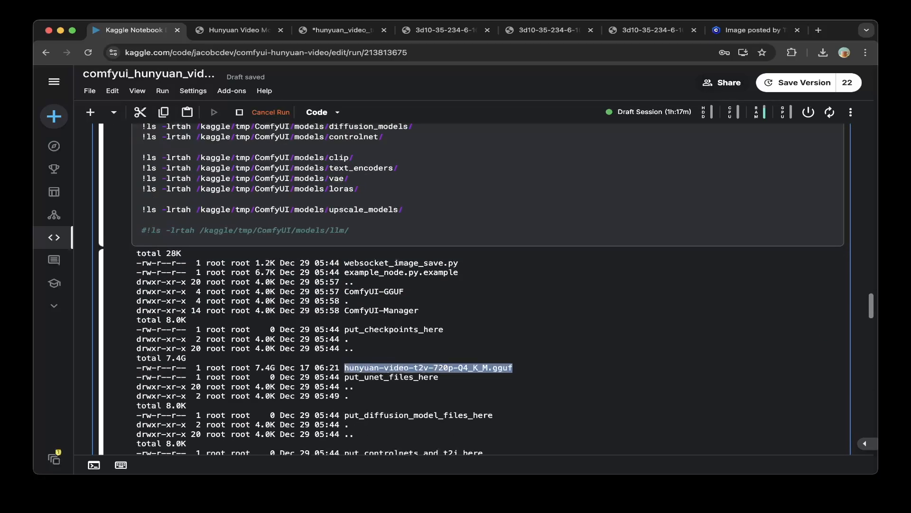
scroll(down, 3)
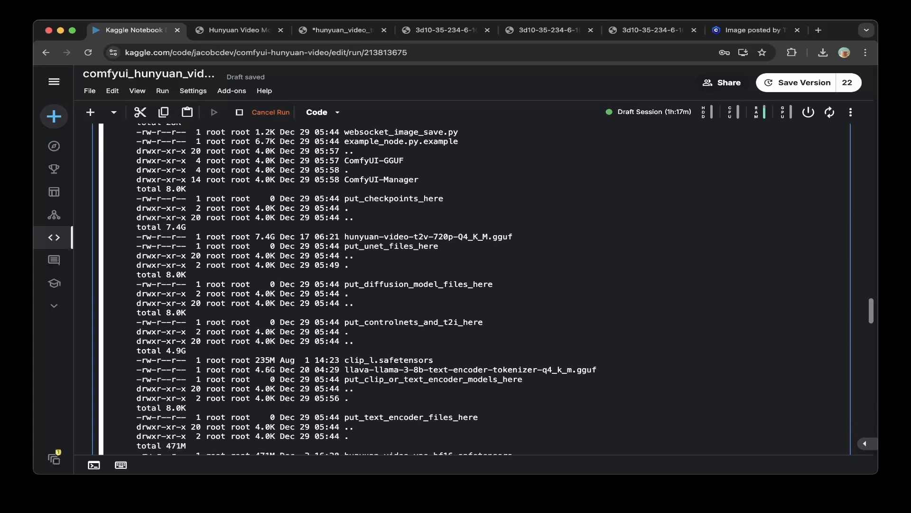
scroll(down, 3)
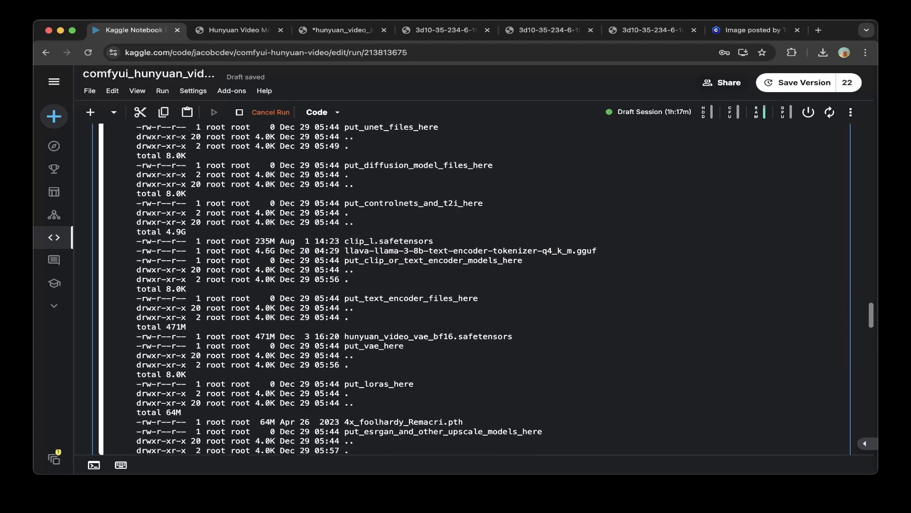
scroll(down, 3)
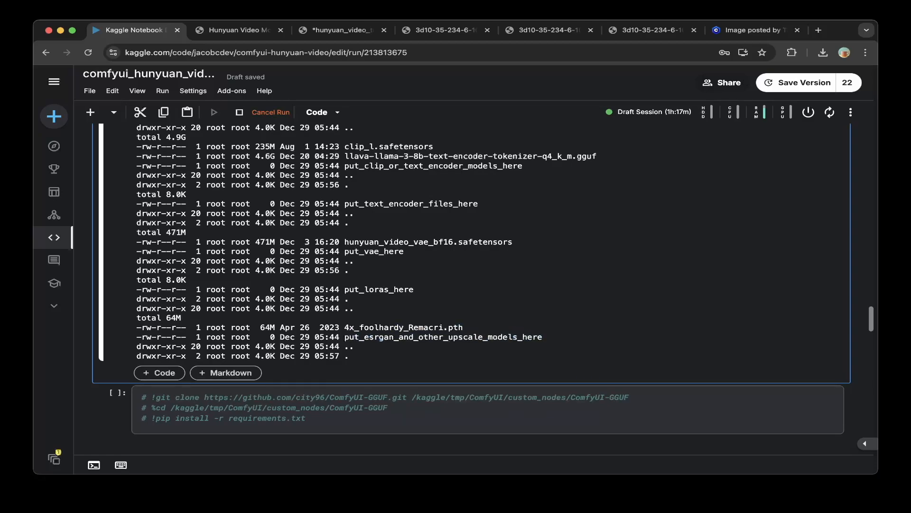
Step: Pass the pyngrok install and authtoken cells and follow the ngrok-free.app tunnel URL to ComfyUI
scroll(down, 3)
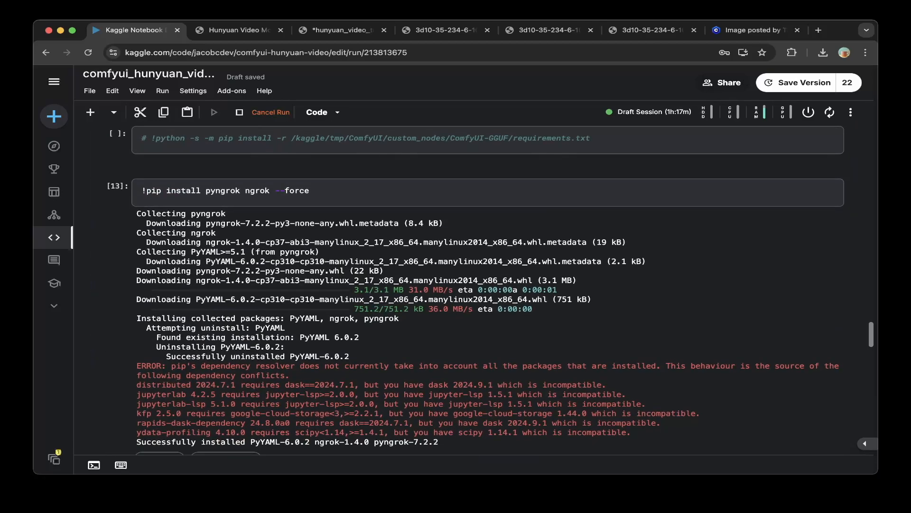
click(233, 189)
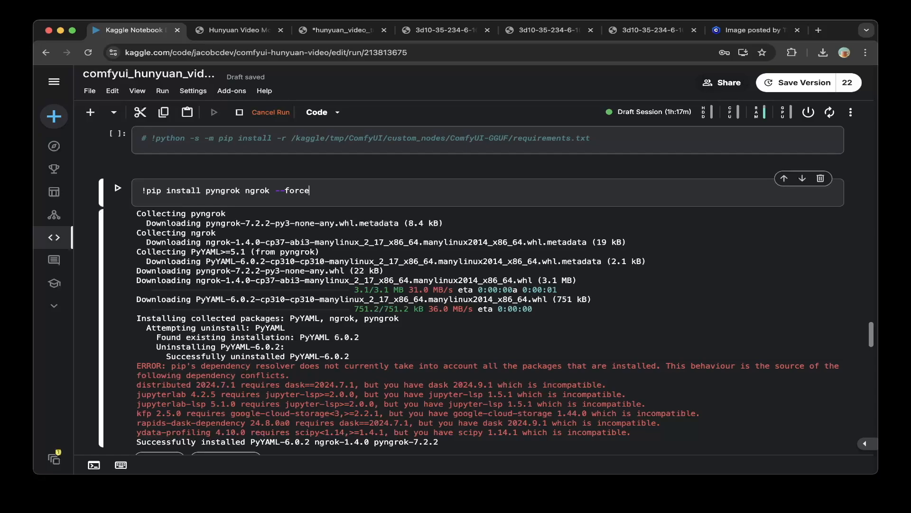
scroll(down, 3)
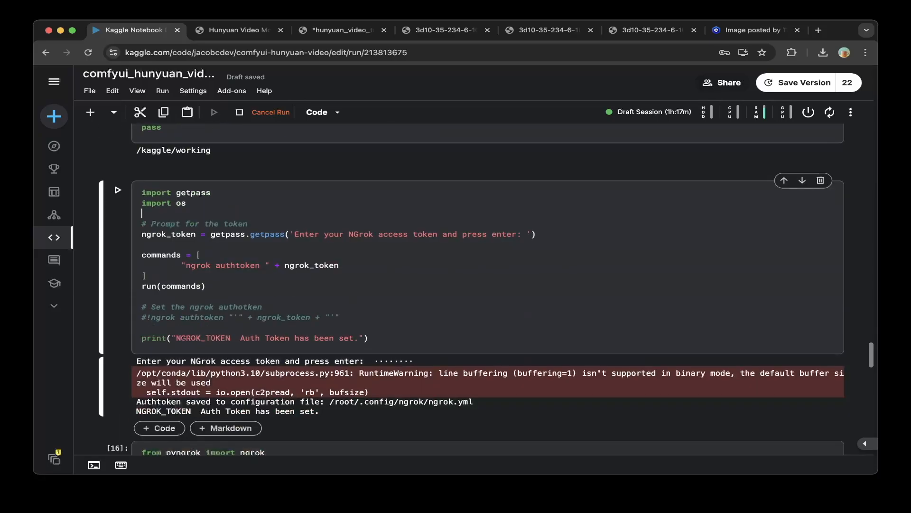
scroll(down, 3)
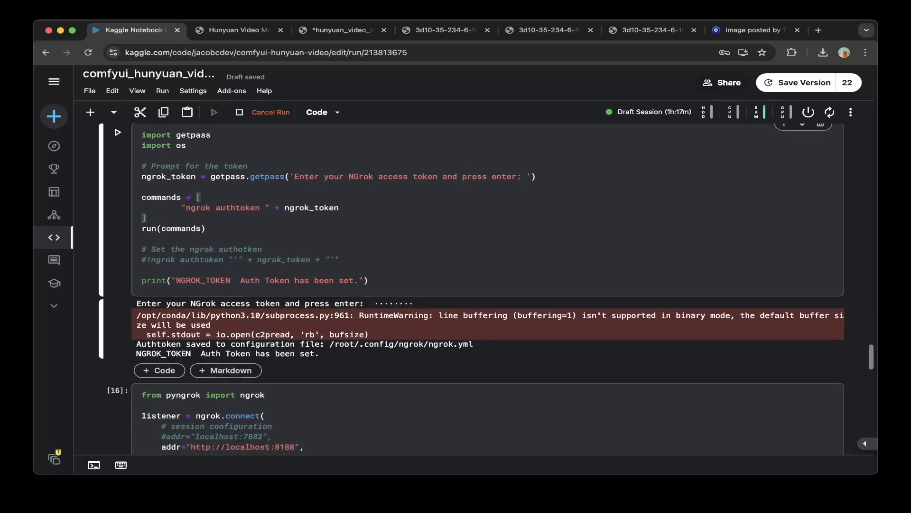
scroll(down, 3)
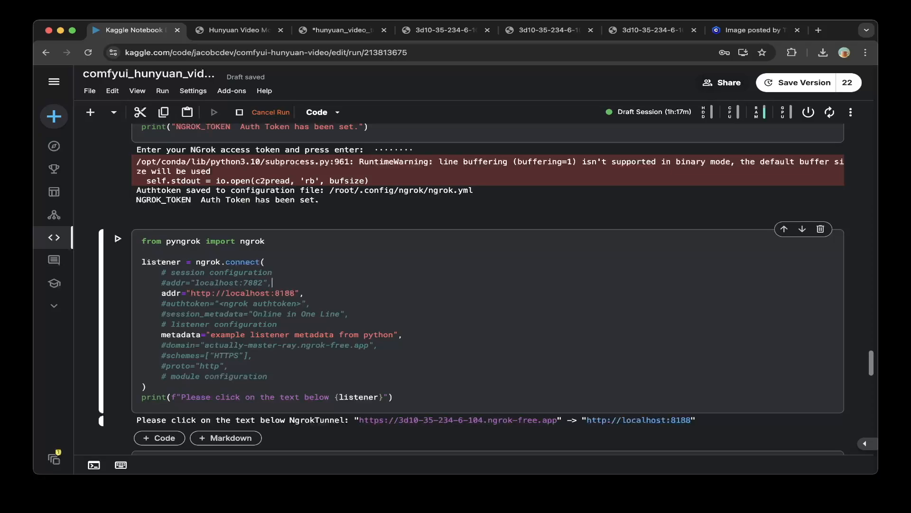
click(343, 29)
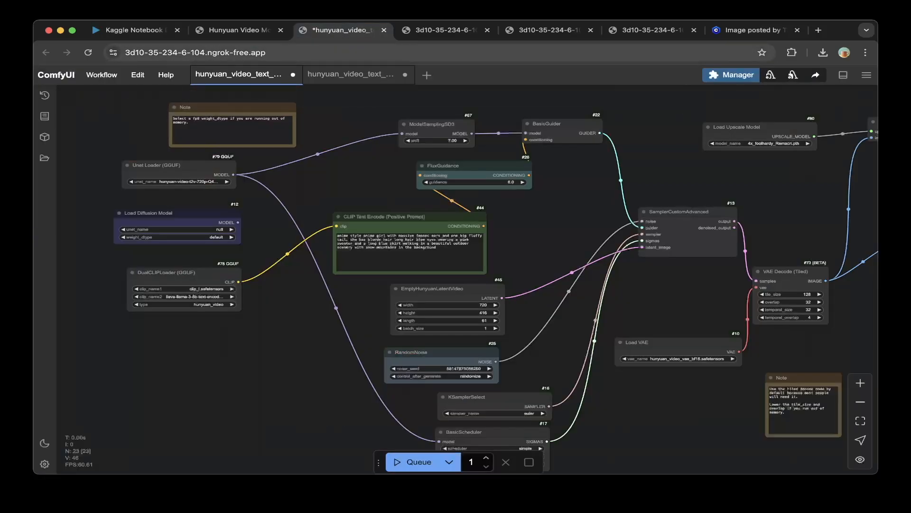
Step: Check the ComfyUI server launch log on the Tesla P100, then return to the GGUF video workflow
click(135, 29)
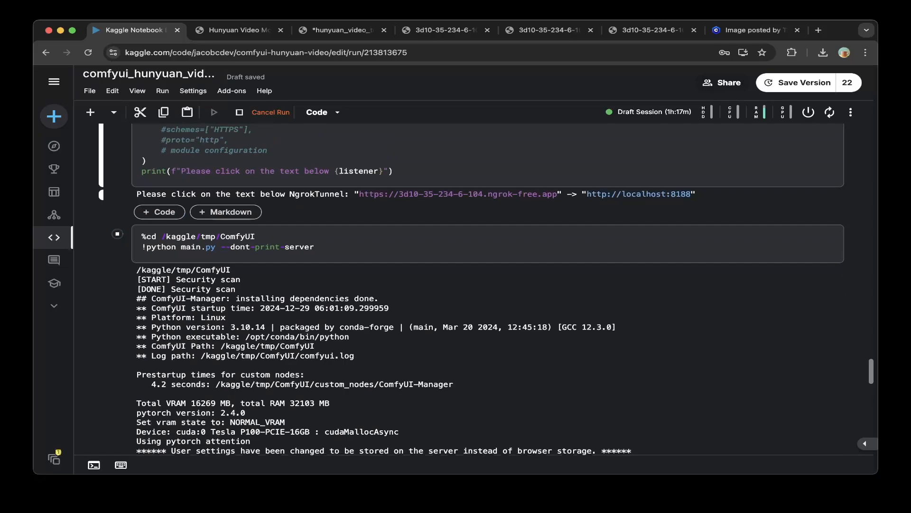
click(444, 29)
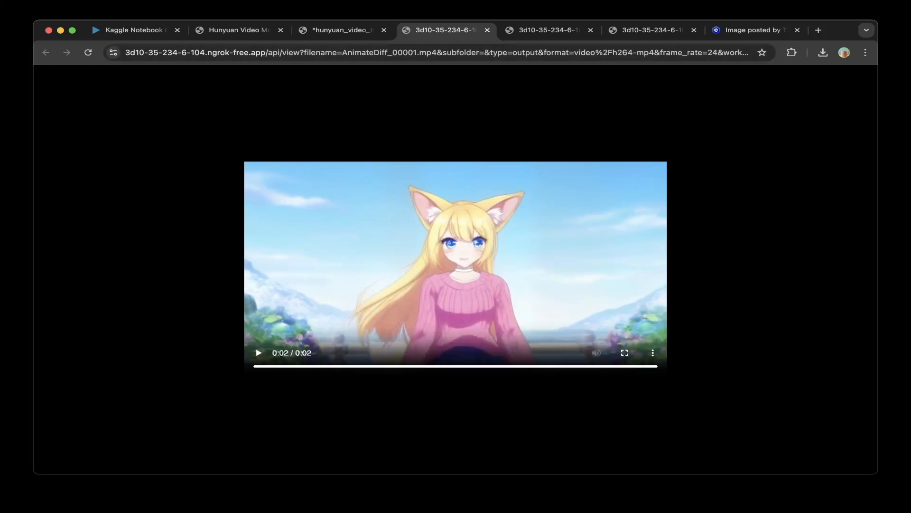
click(134, 30)
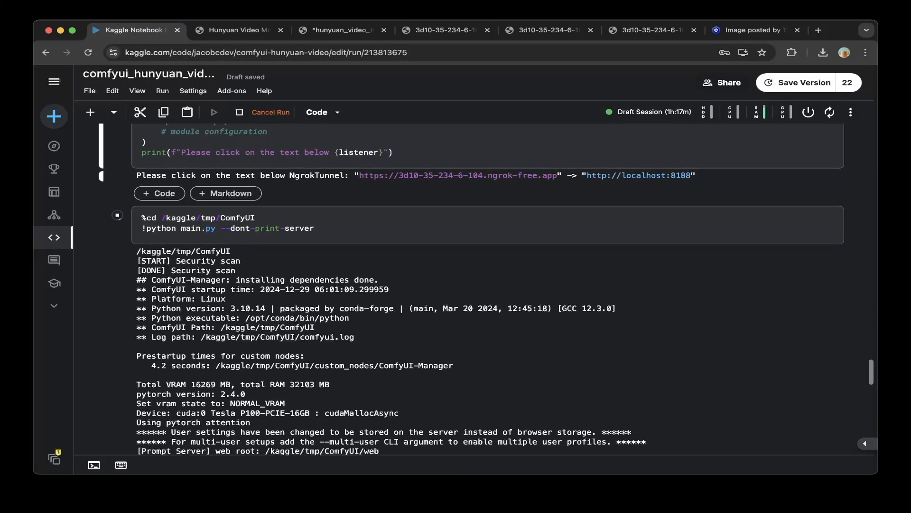
click(244, 219)
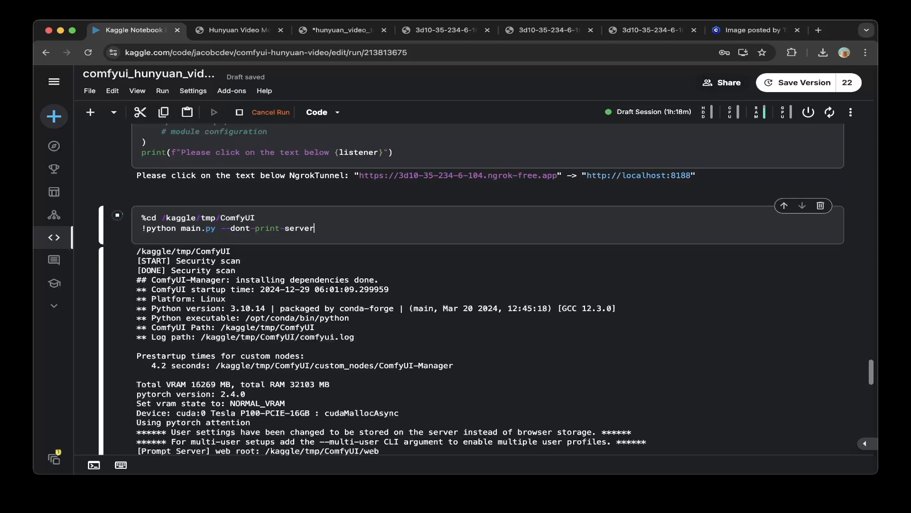
scroll(down, 3)
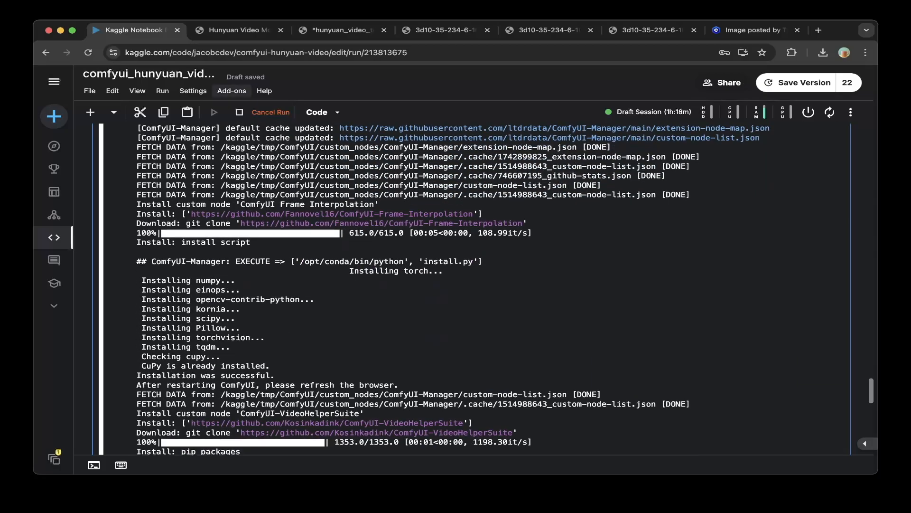
click(342, 29)
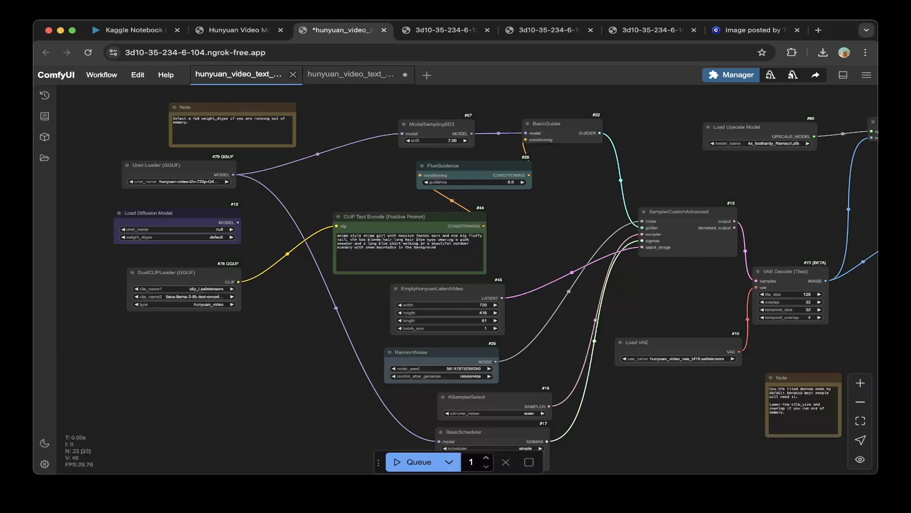
click(238, 29)
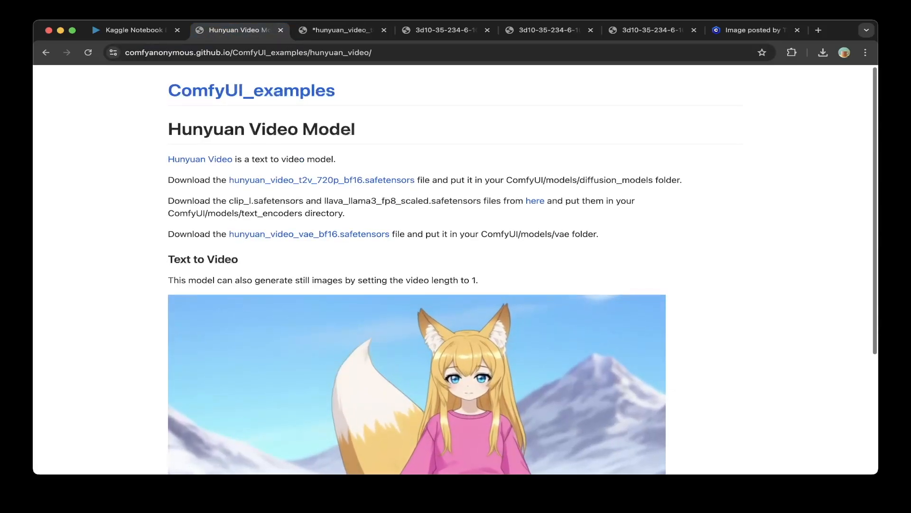
scroll(down, 3)
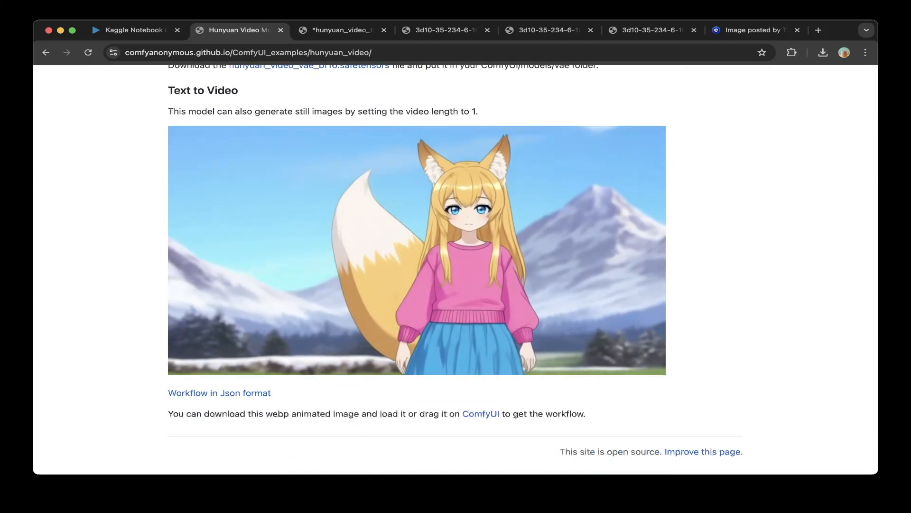
click(336, 30)
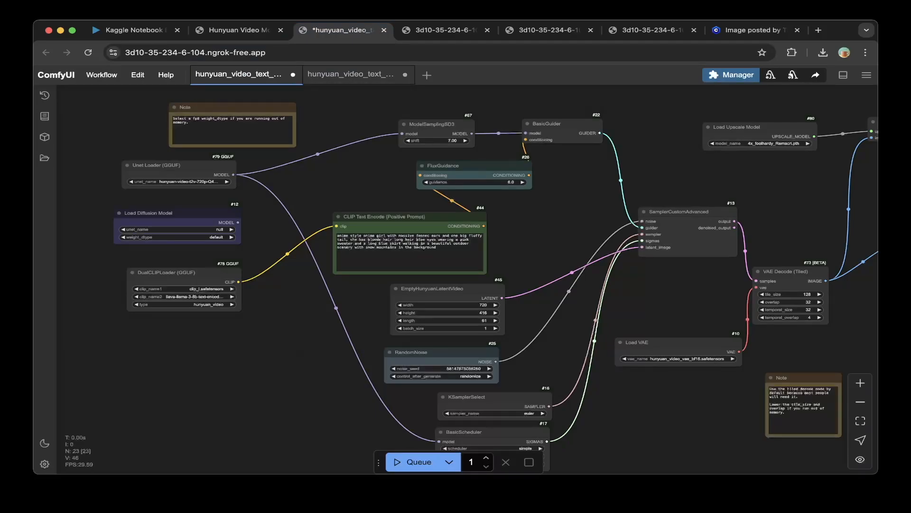
click(353, 74)
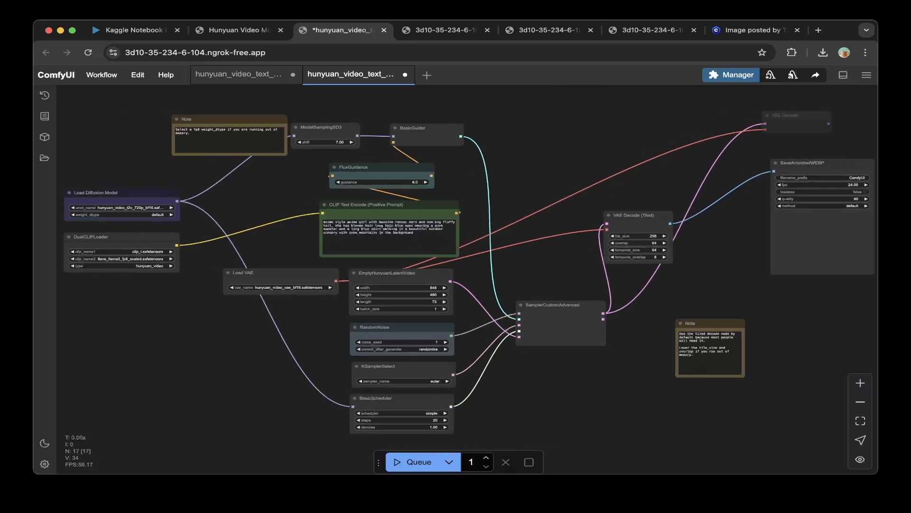
click(244, 74)
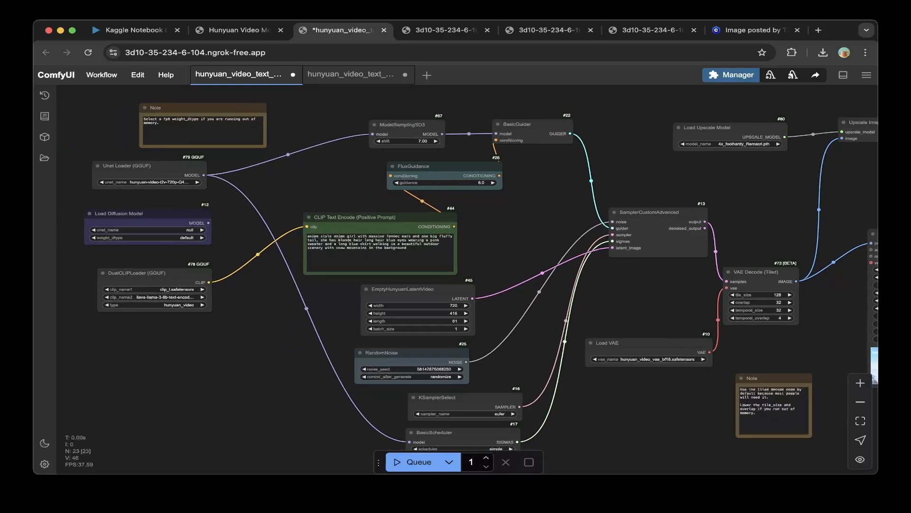
click(358, 74)
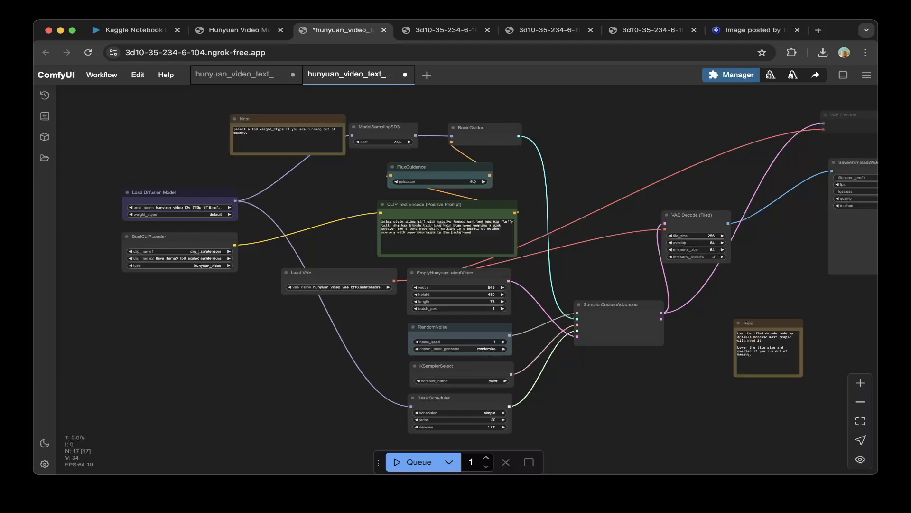
click(239, 29)
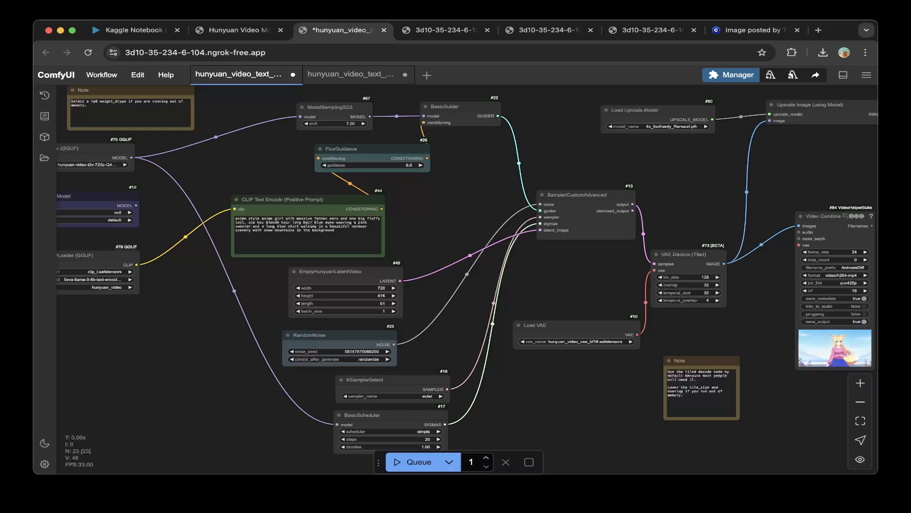
Step: Compare the original example workflow with the GGUF workflow, then bring up the Manager menu
click(354, 74)
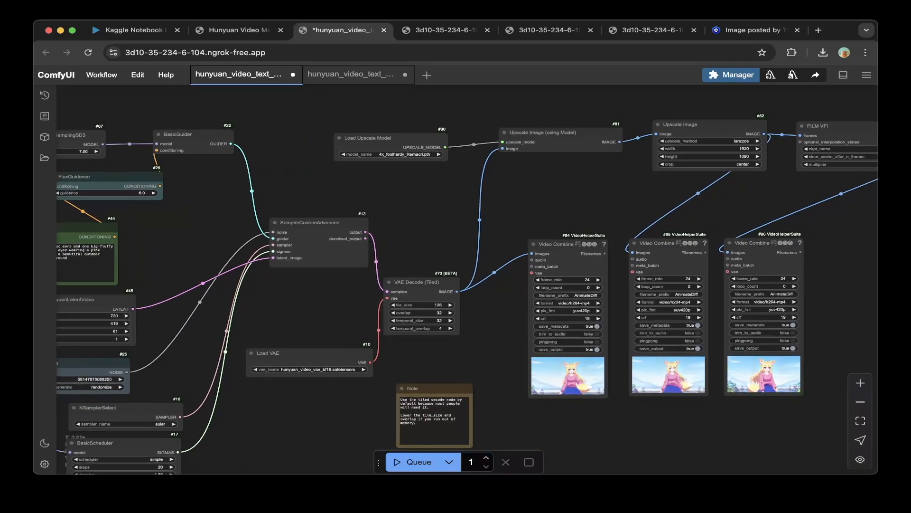
click(354, 74)
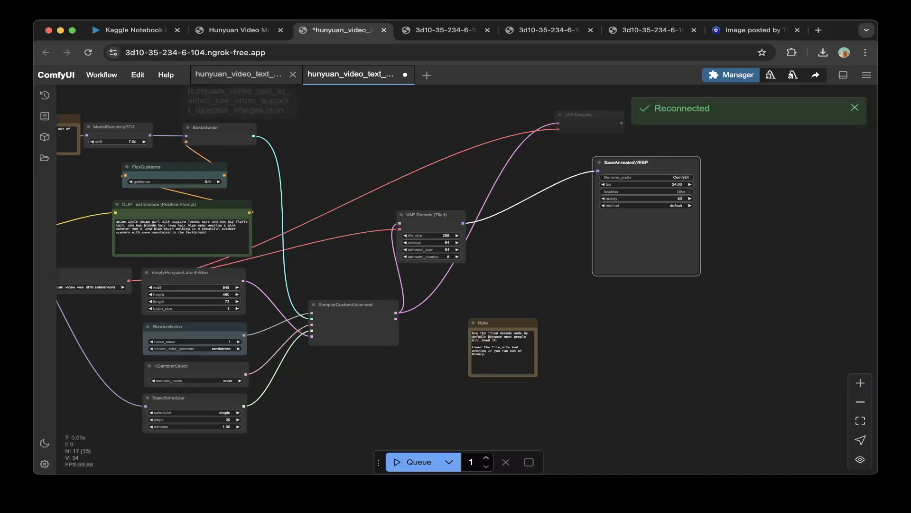
click(239, 74)
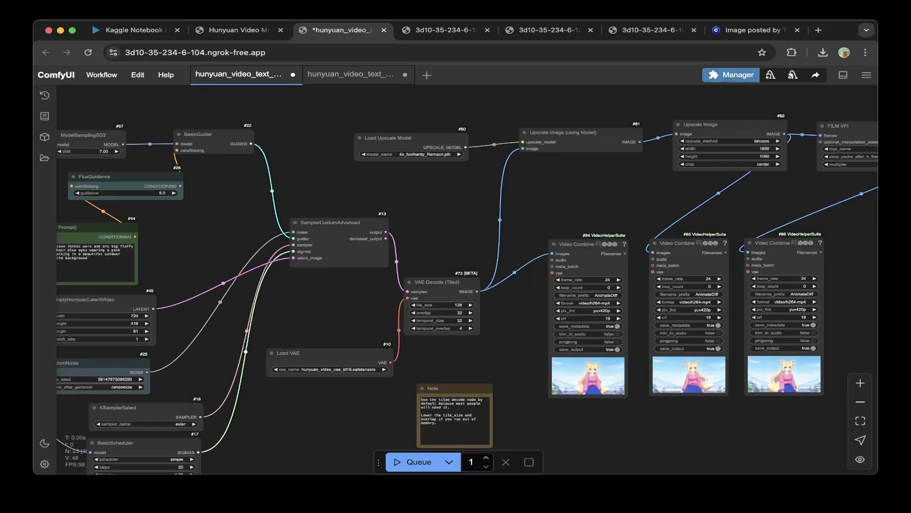
click(737, 74)
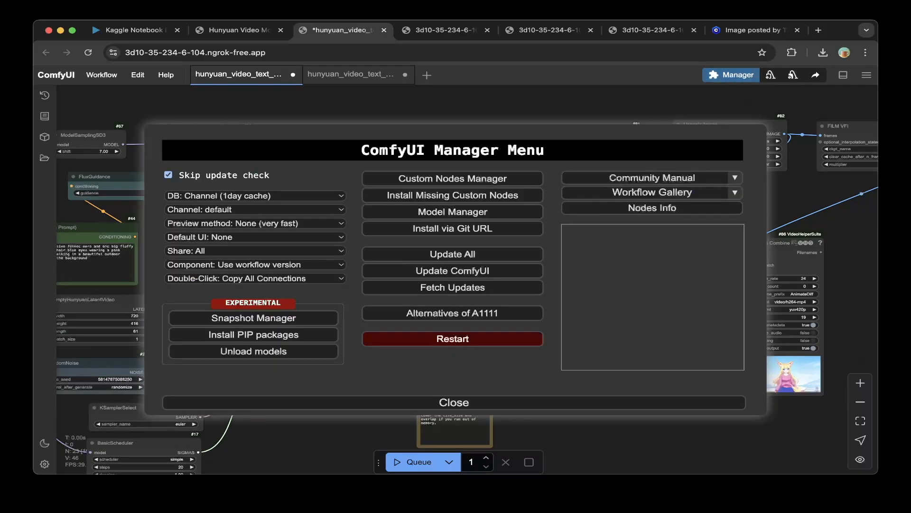
Step: Filter the Custom Nodes Manager to Installed, listing Frame Interpolation, GGUF and two other packs
click(452, 177)
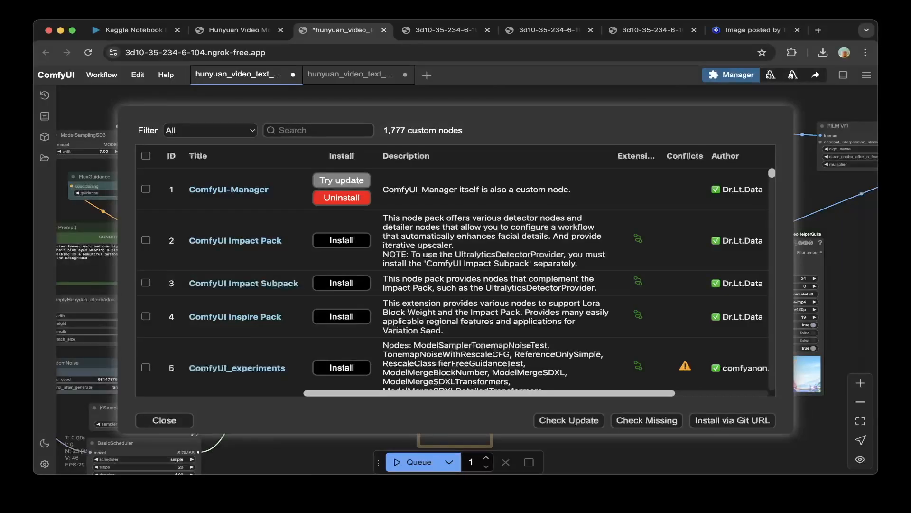
click(209, 130)
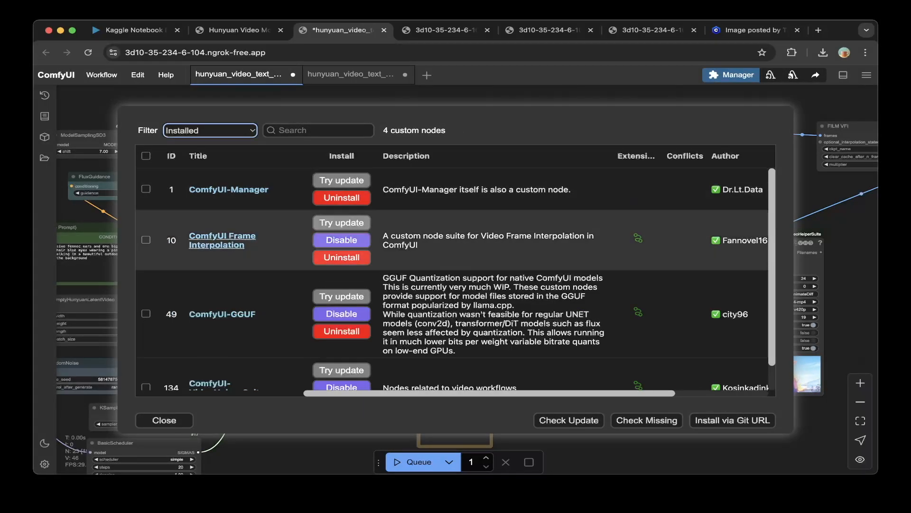
scroll(down, 3)
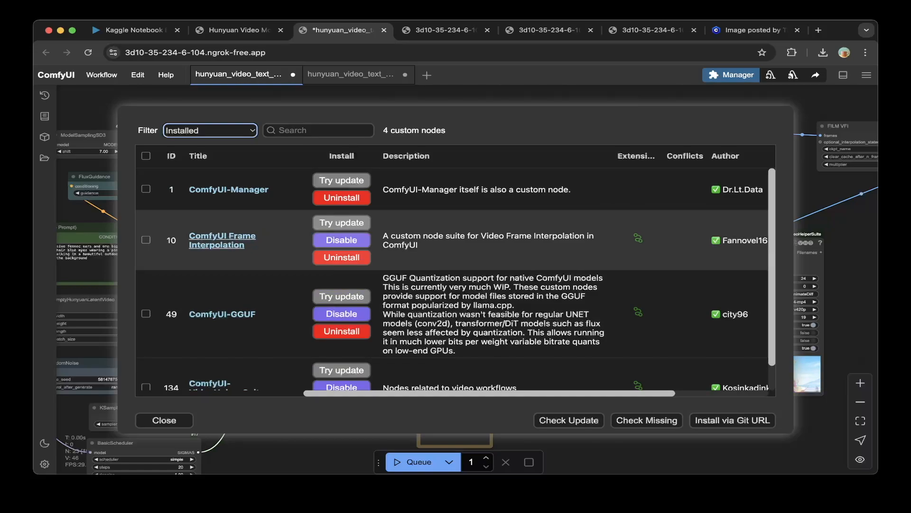
scroll(down, 3)
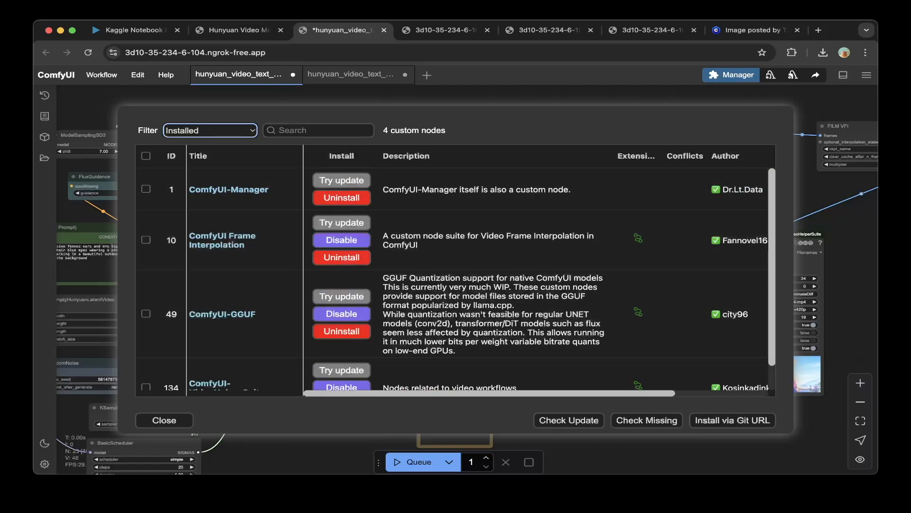
Step: Close the manager back to the GGUF video workflow
click(164, 419)
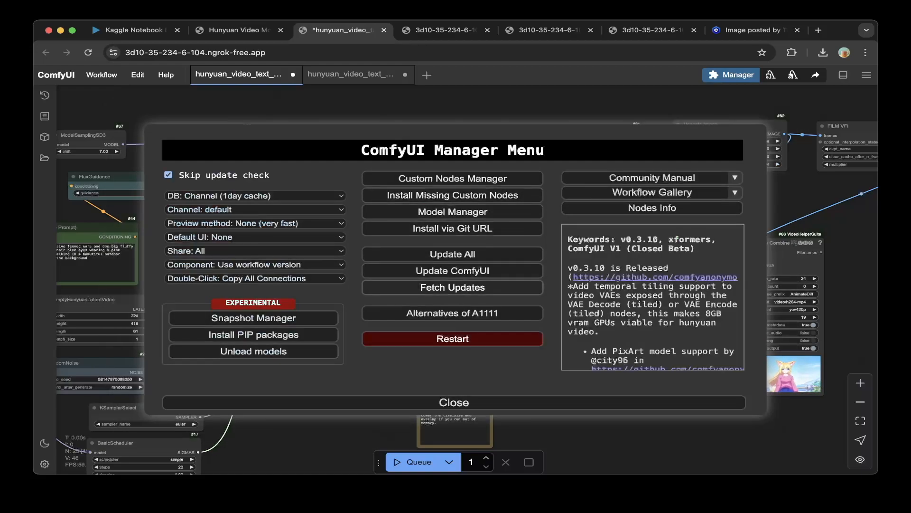
click(454, 401)
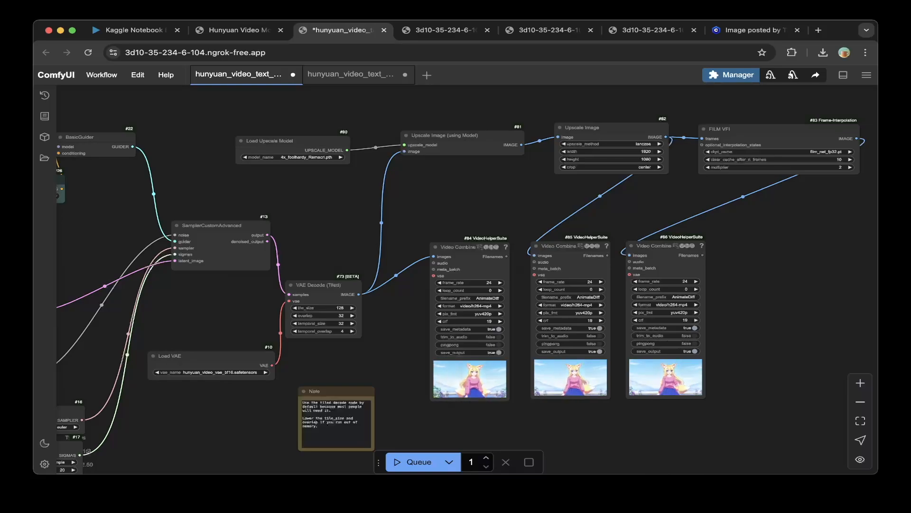
click(354, 74)
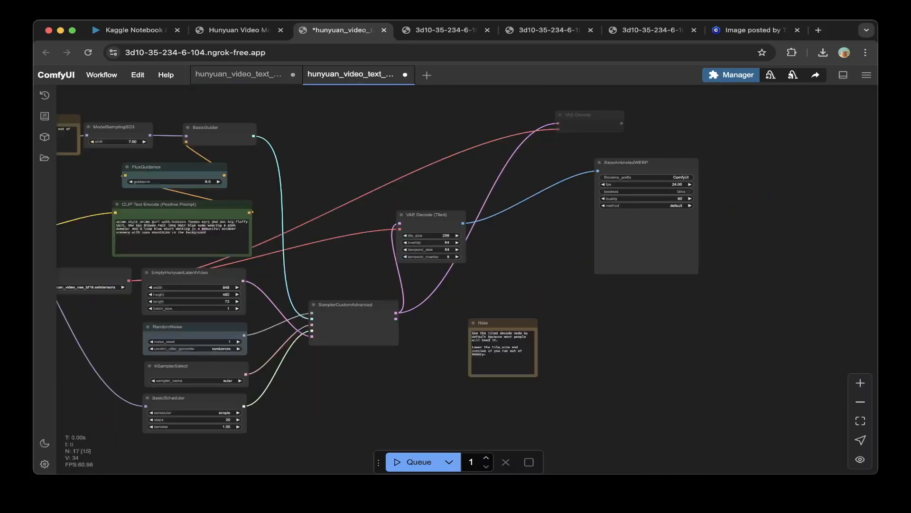
click(243, 74)
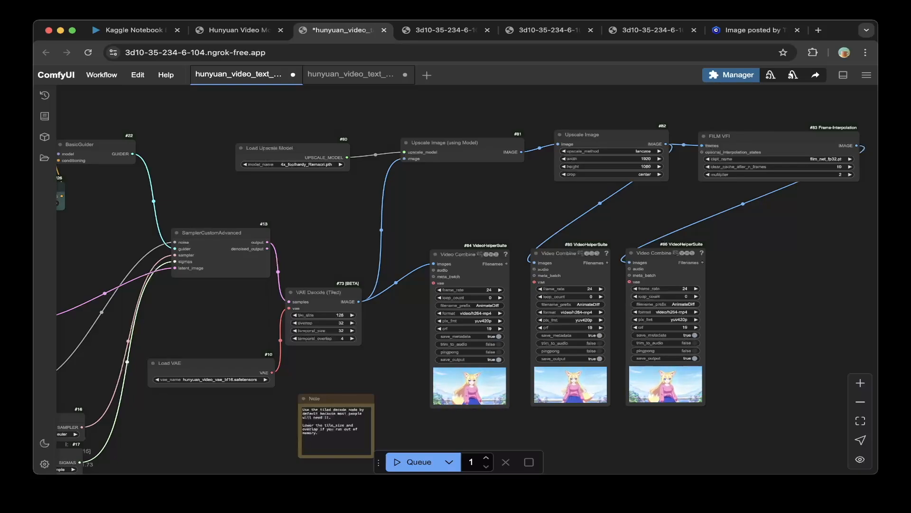
click(547, 29)
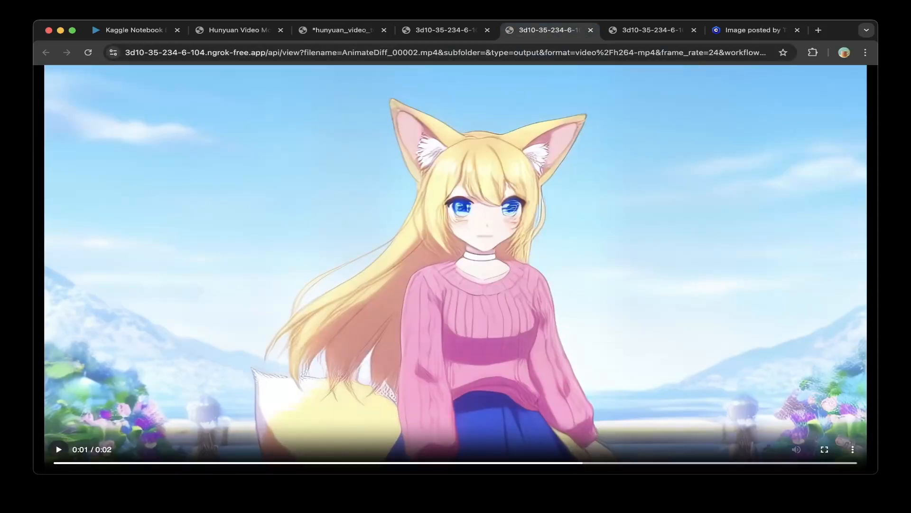
click(342, 29)
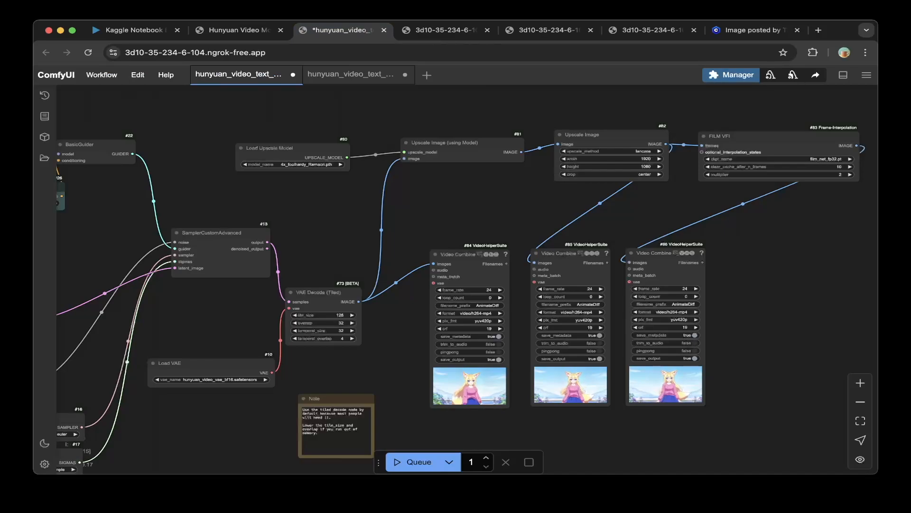